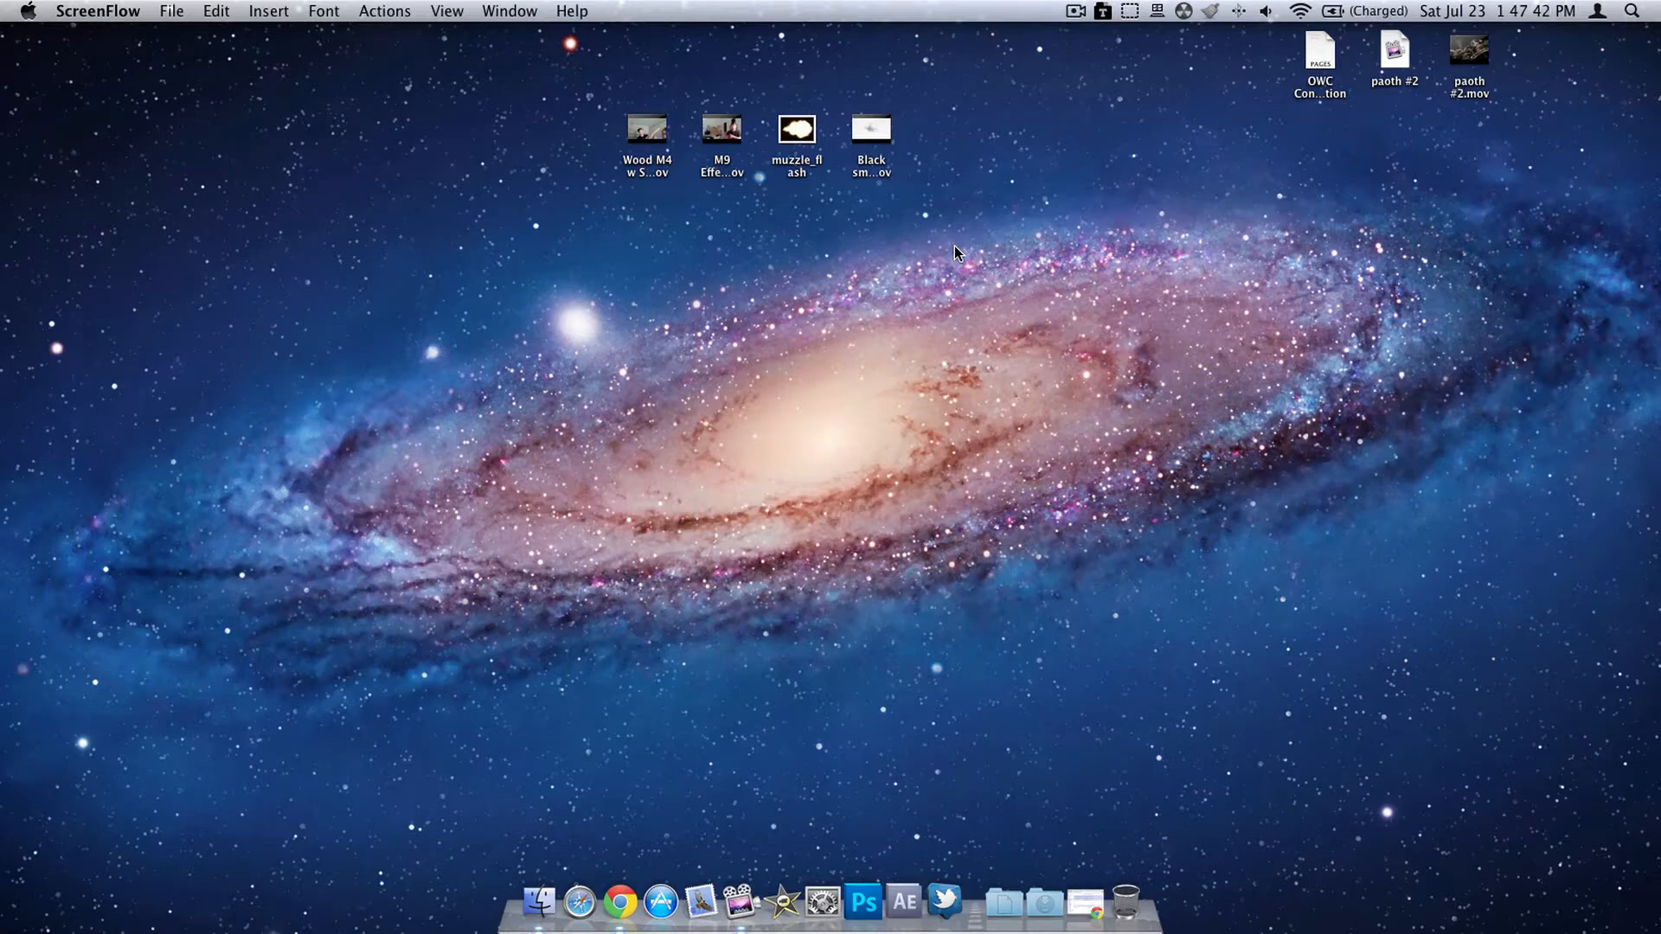
pyautogui.moveTo(725, 879)
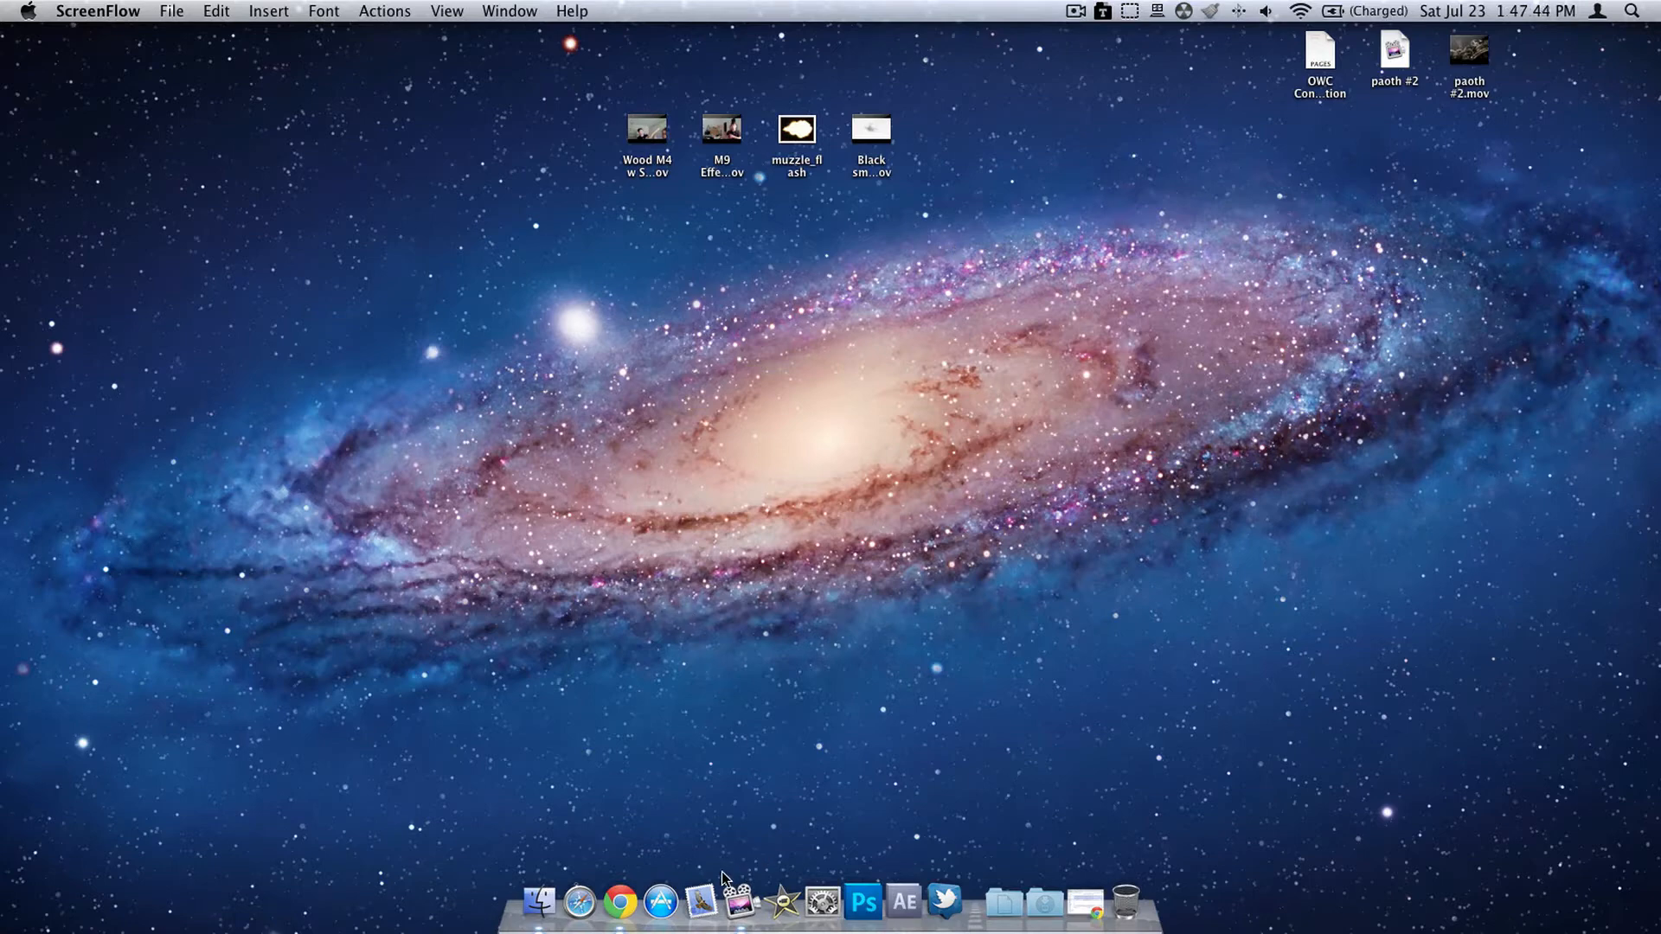
pyautogui.moveTo(738, 775)
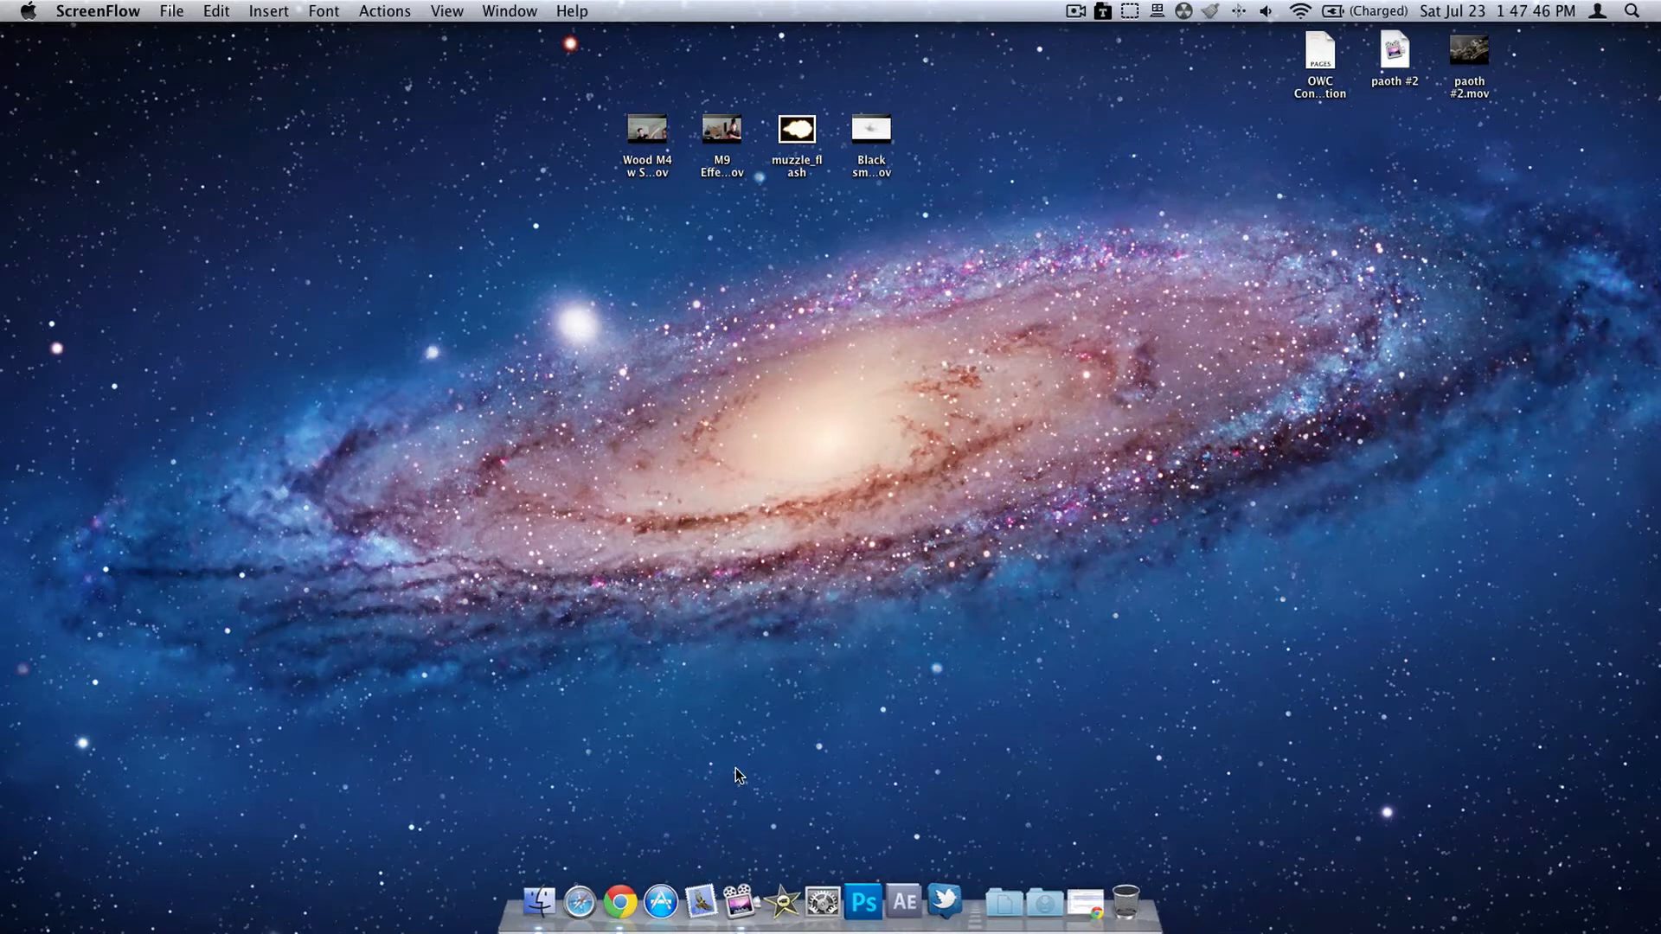
pyautogui.moveTo(757, 777)
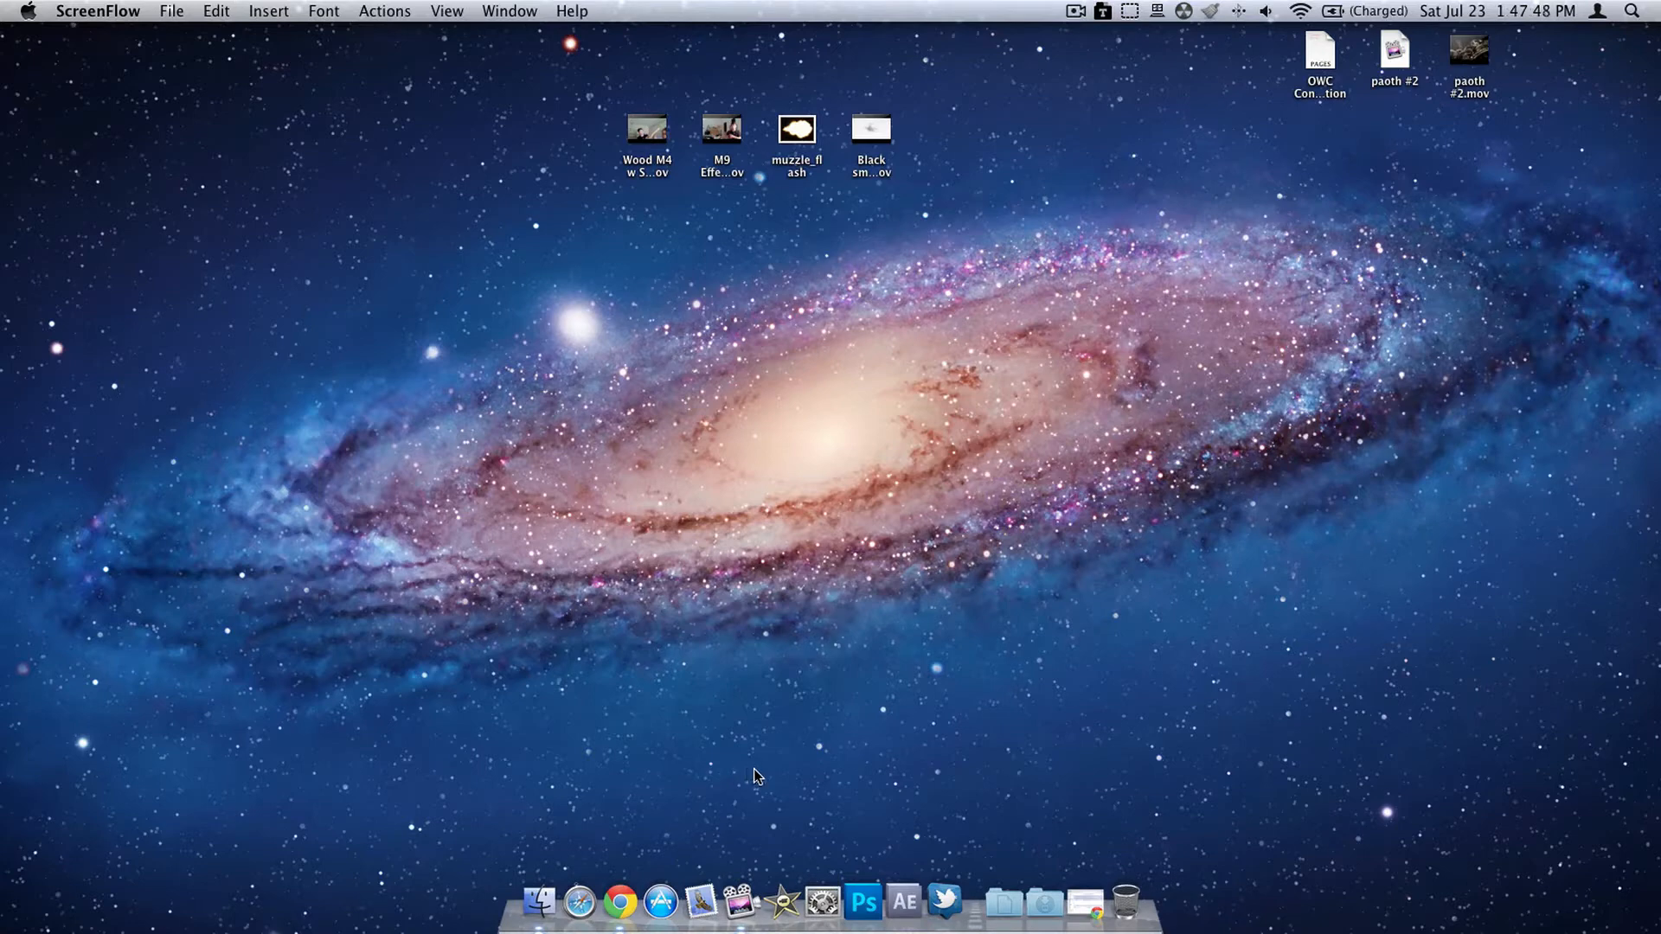
pyautogui.moveTo(1076, 813)
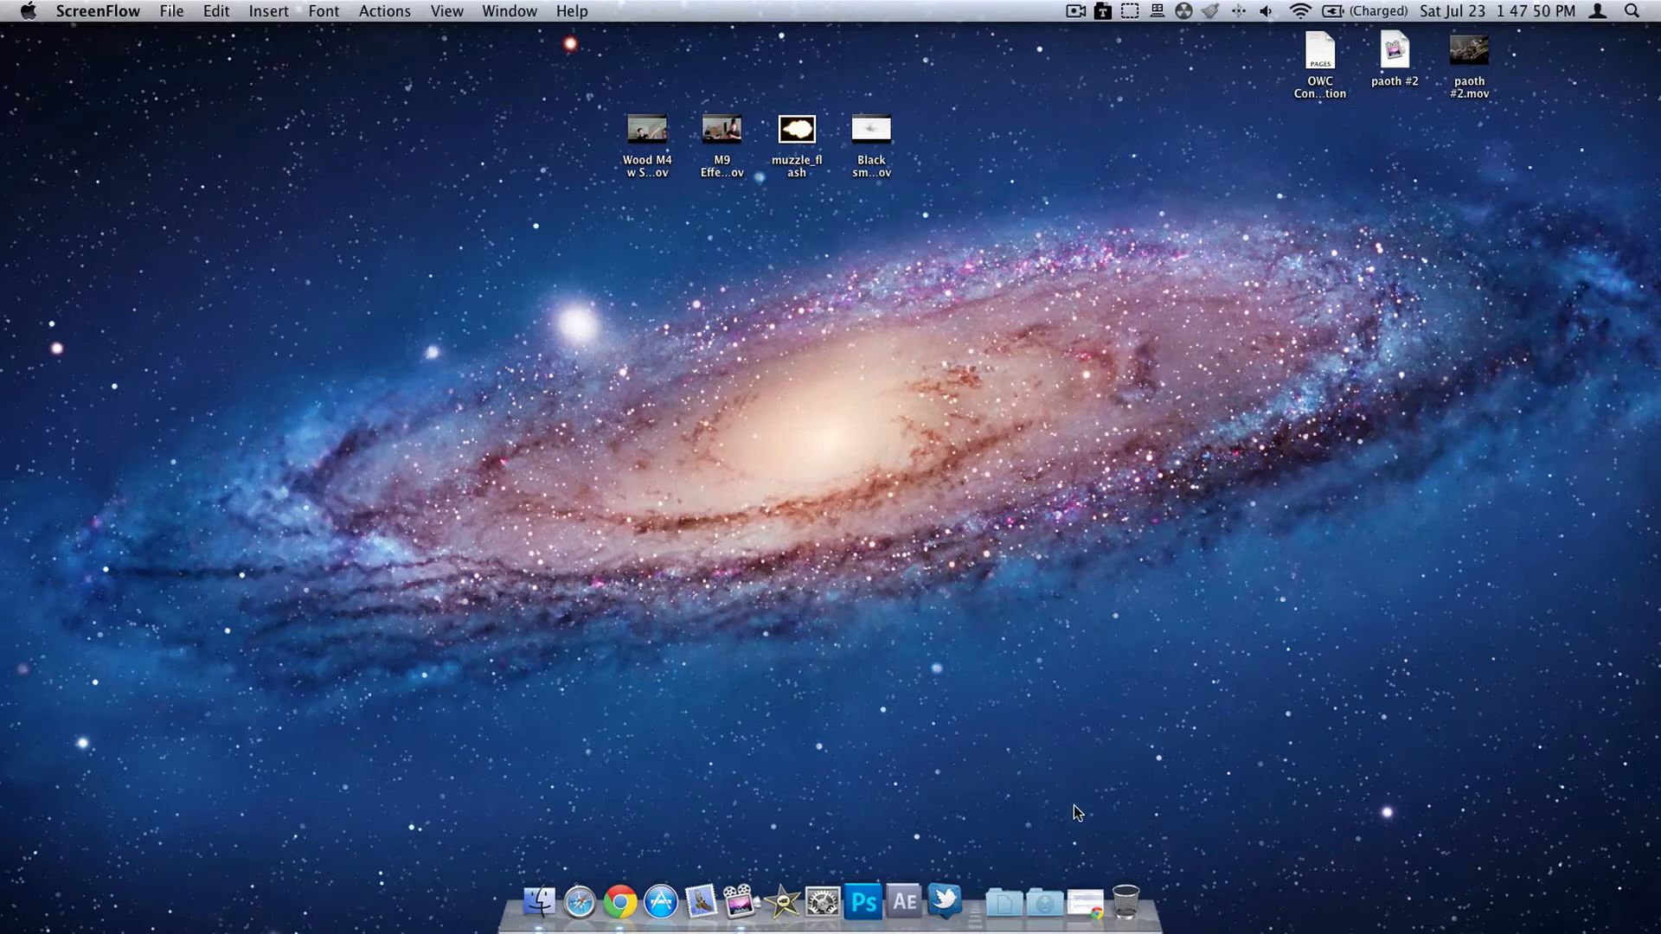
# Step: Open Gmail's Mail settings from the gear menu in the inbox
pyautogui.click(639, 902)
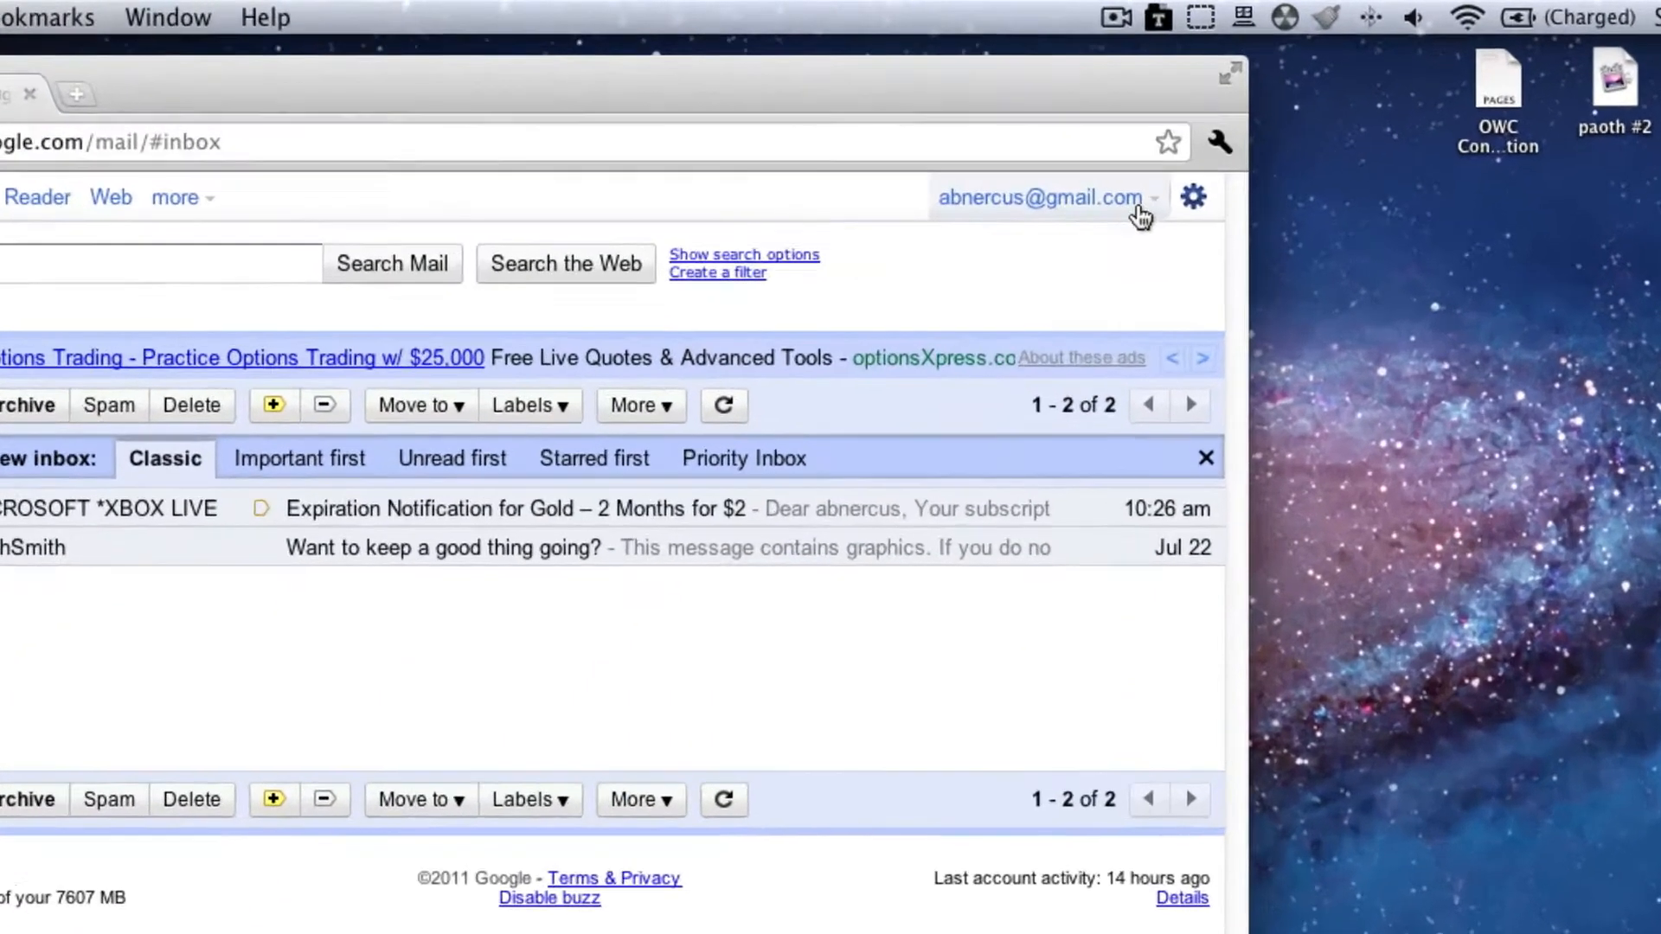
pyautogui.click(1193, 197)
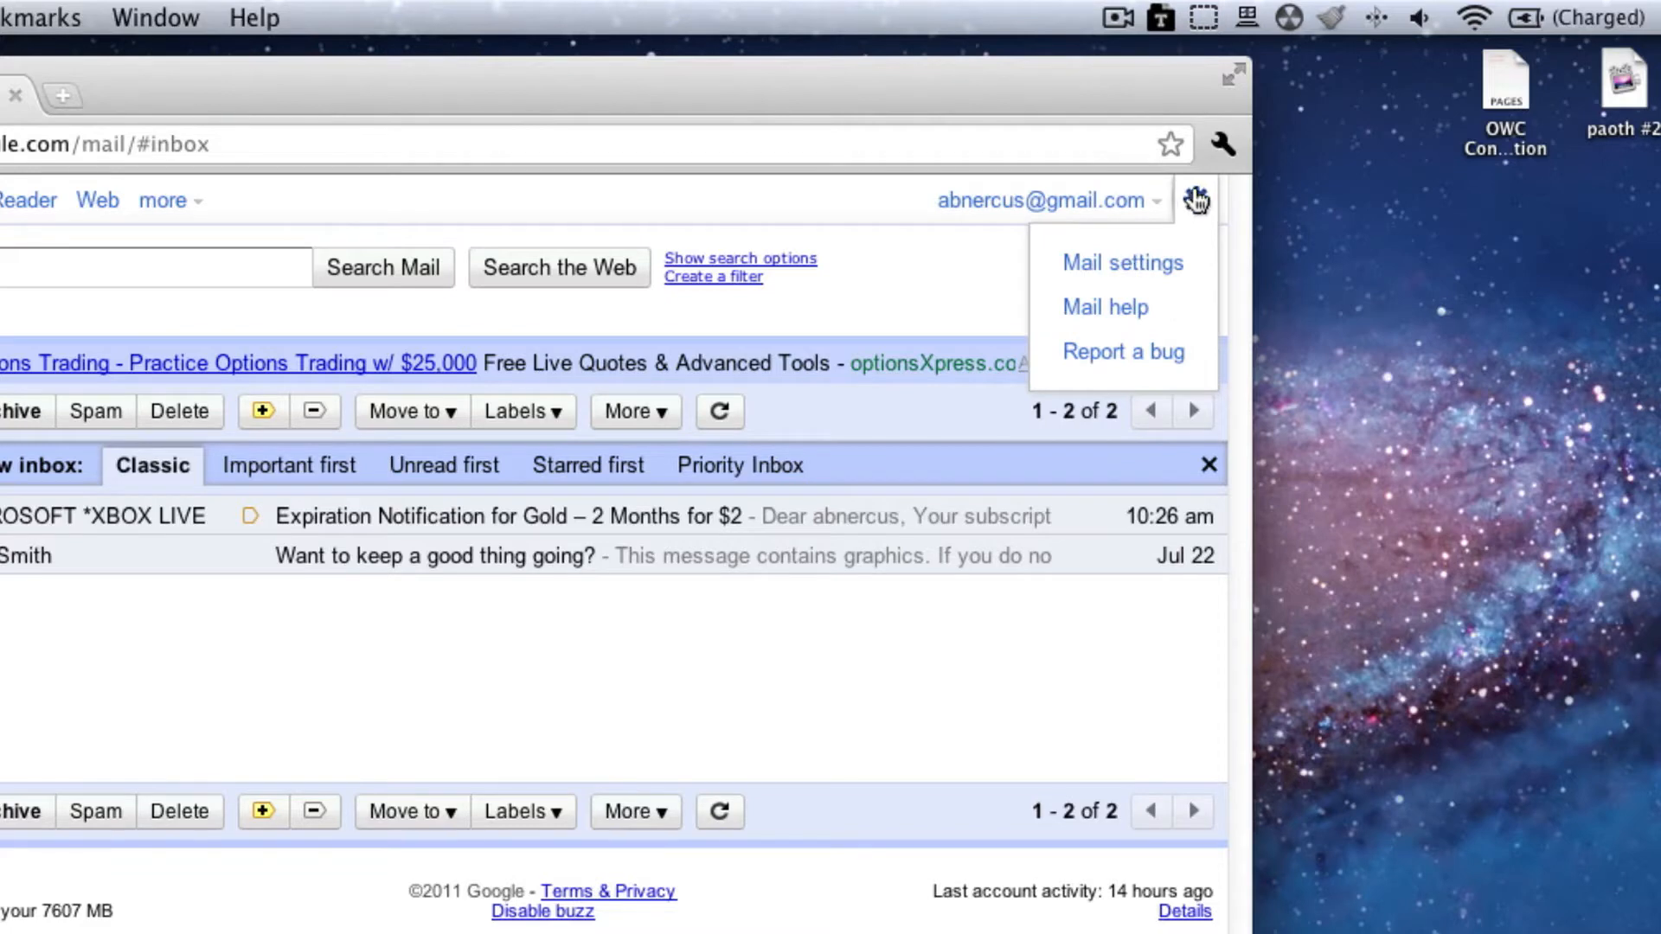
pyautogui.click(1121, 261)
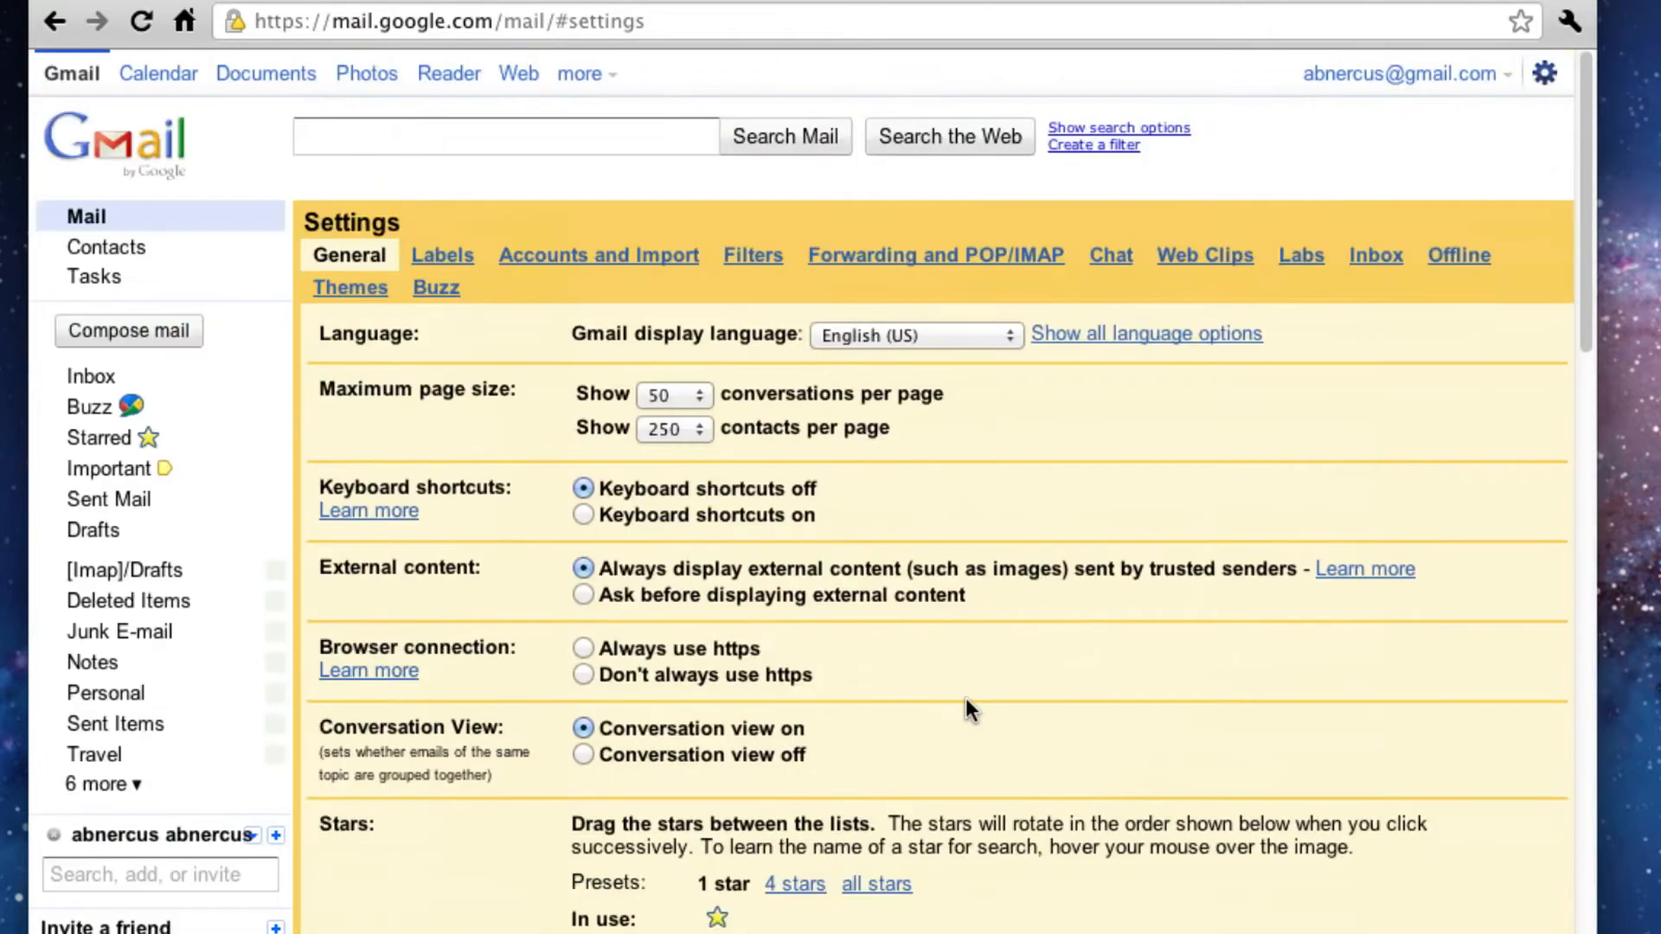
pyautogui.moveTo(900, 340)
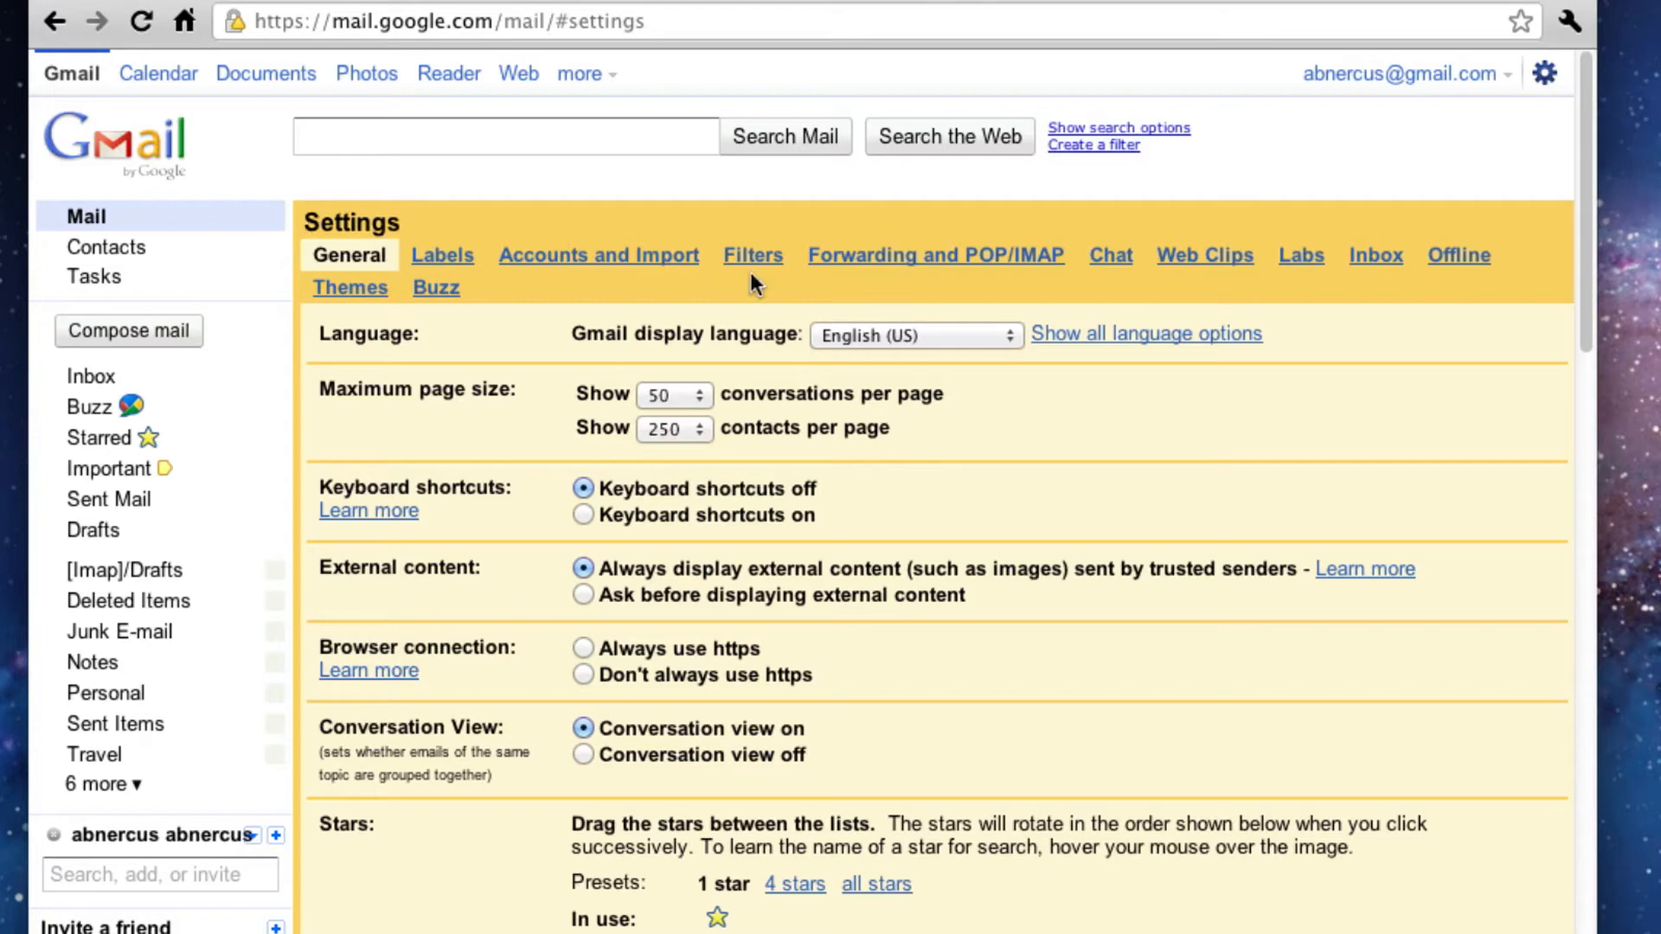
pyautogui.moveTo(914, 273)
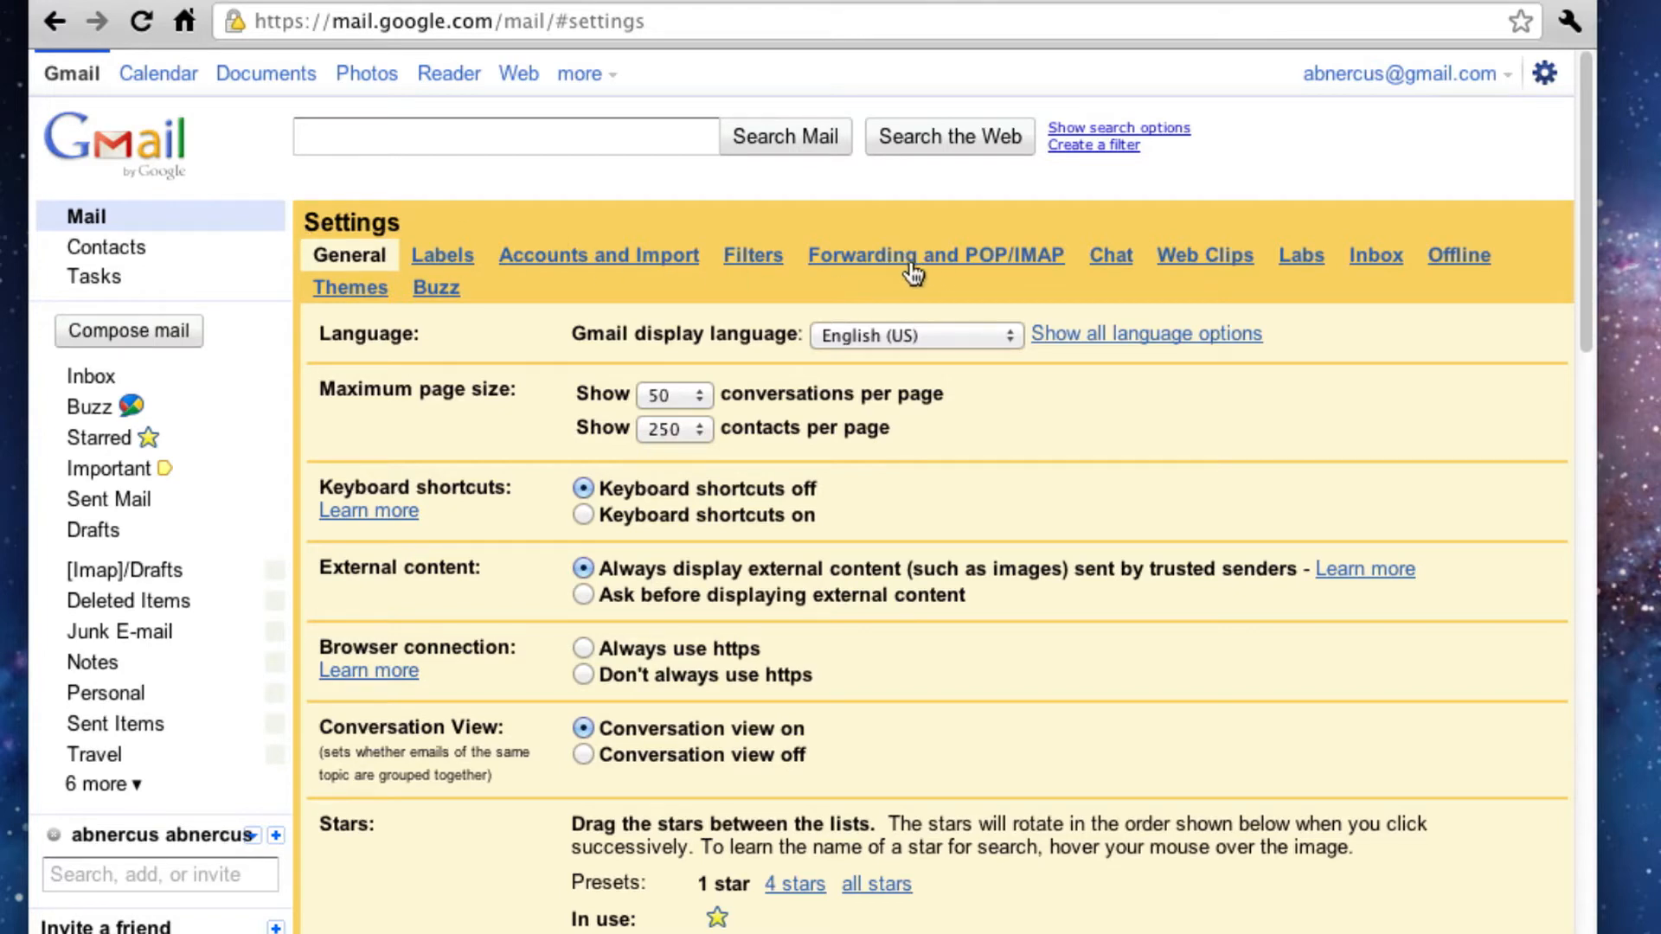
# Step: On the Forwarding and POP/IMAP tab, enable POP for all mail and enable IMAP
pyautogui.click(935, 254)
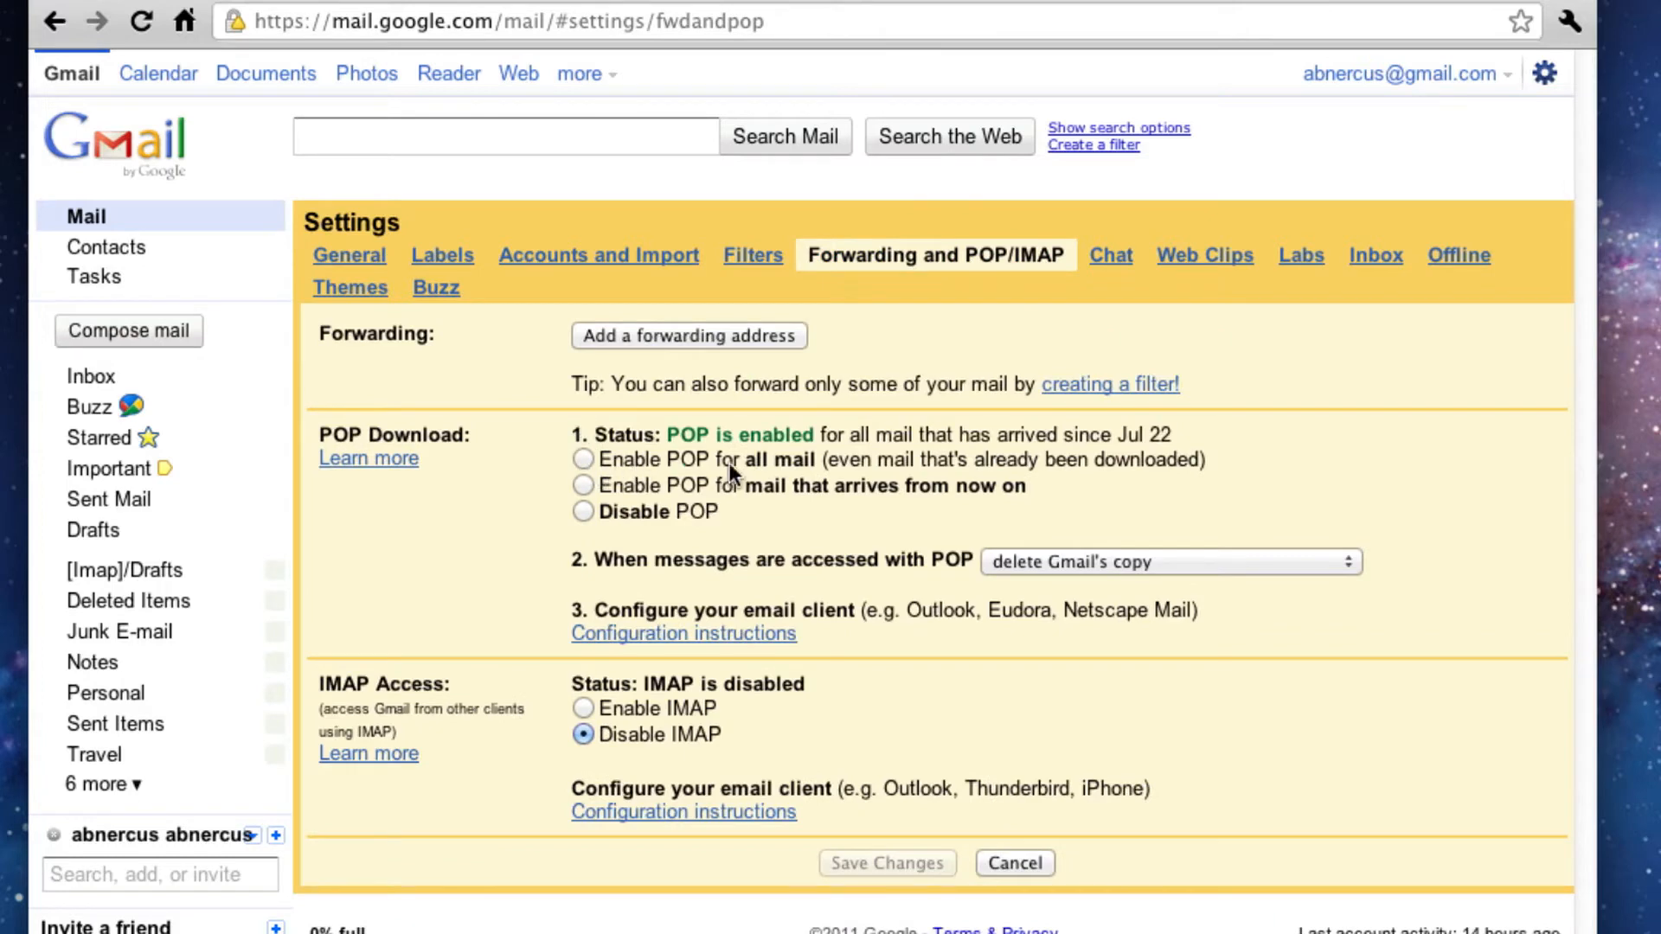
pyautogui.moveTo(664, 465)
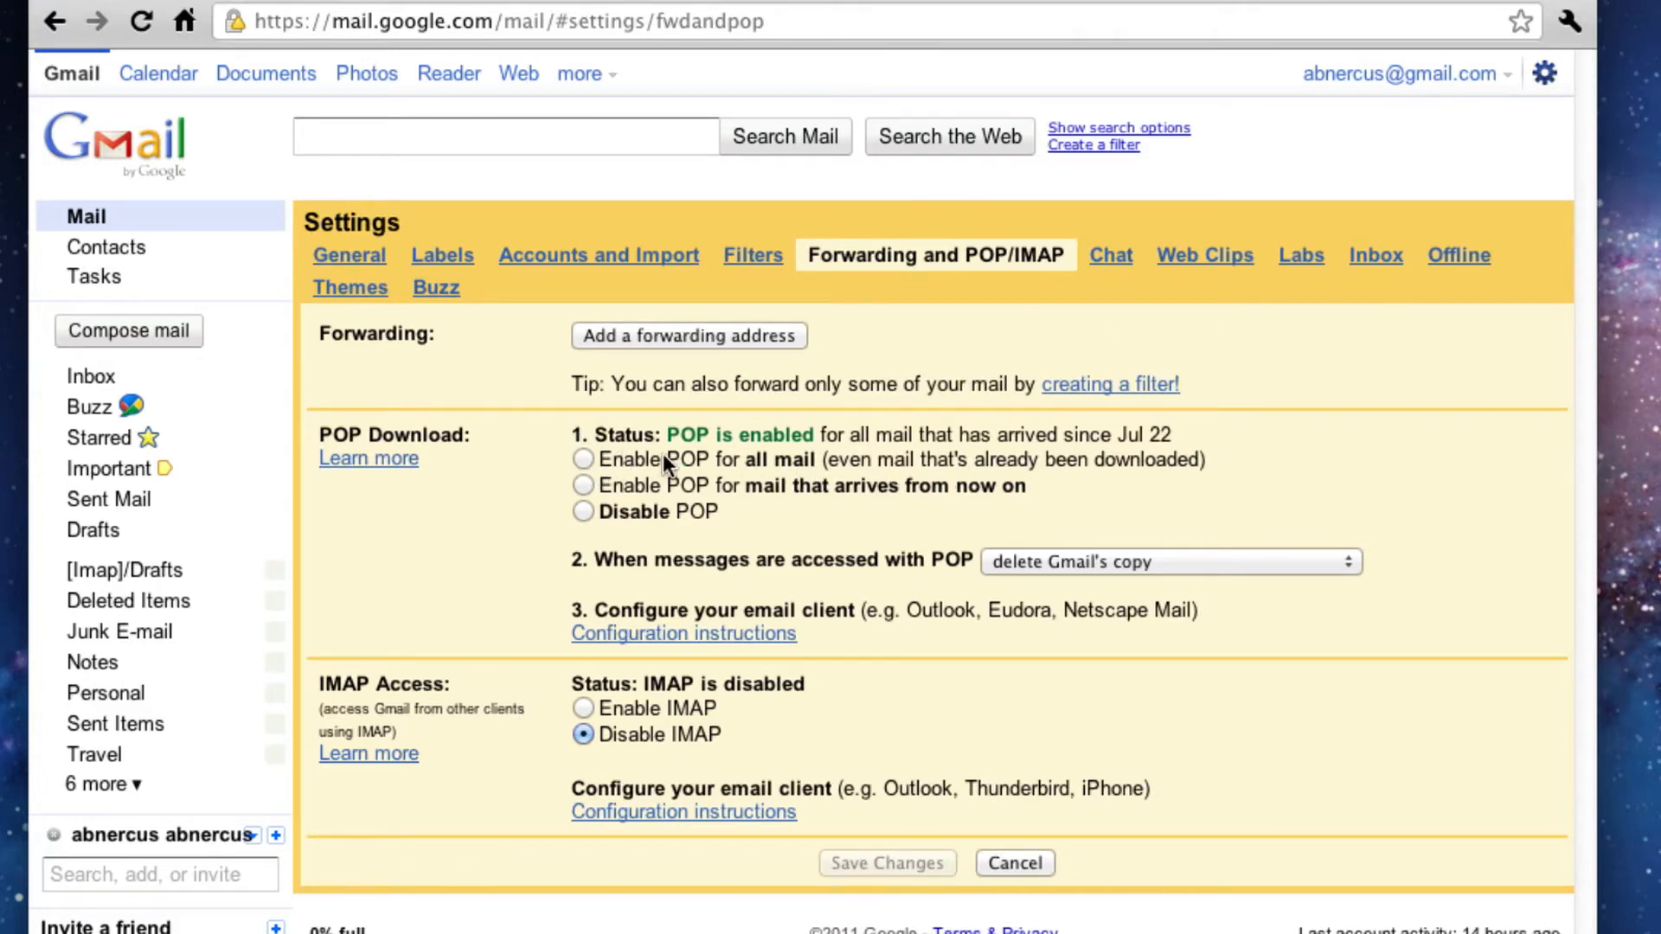
pyautogui.click(582, 459)
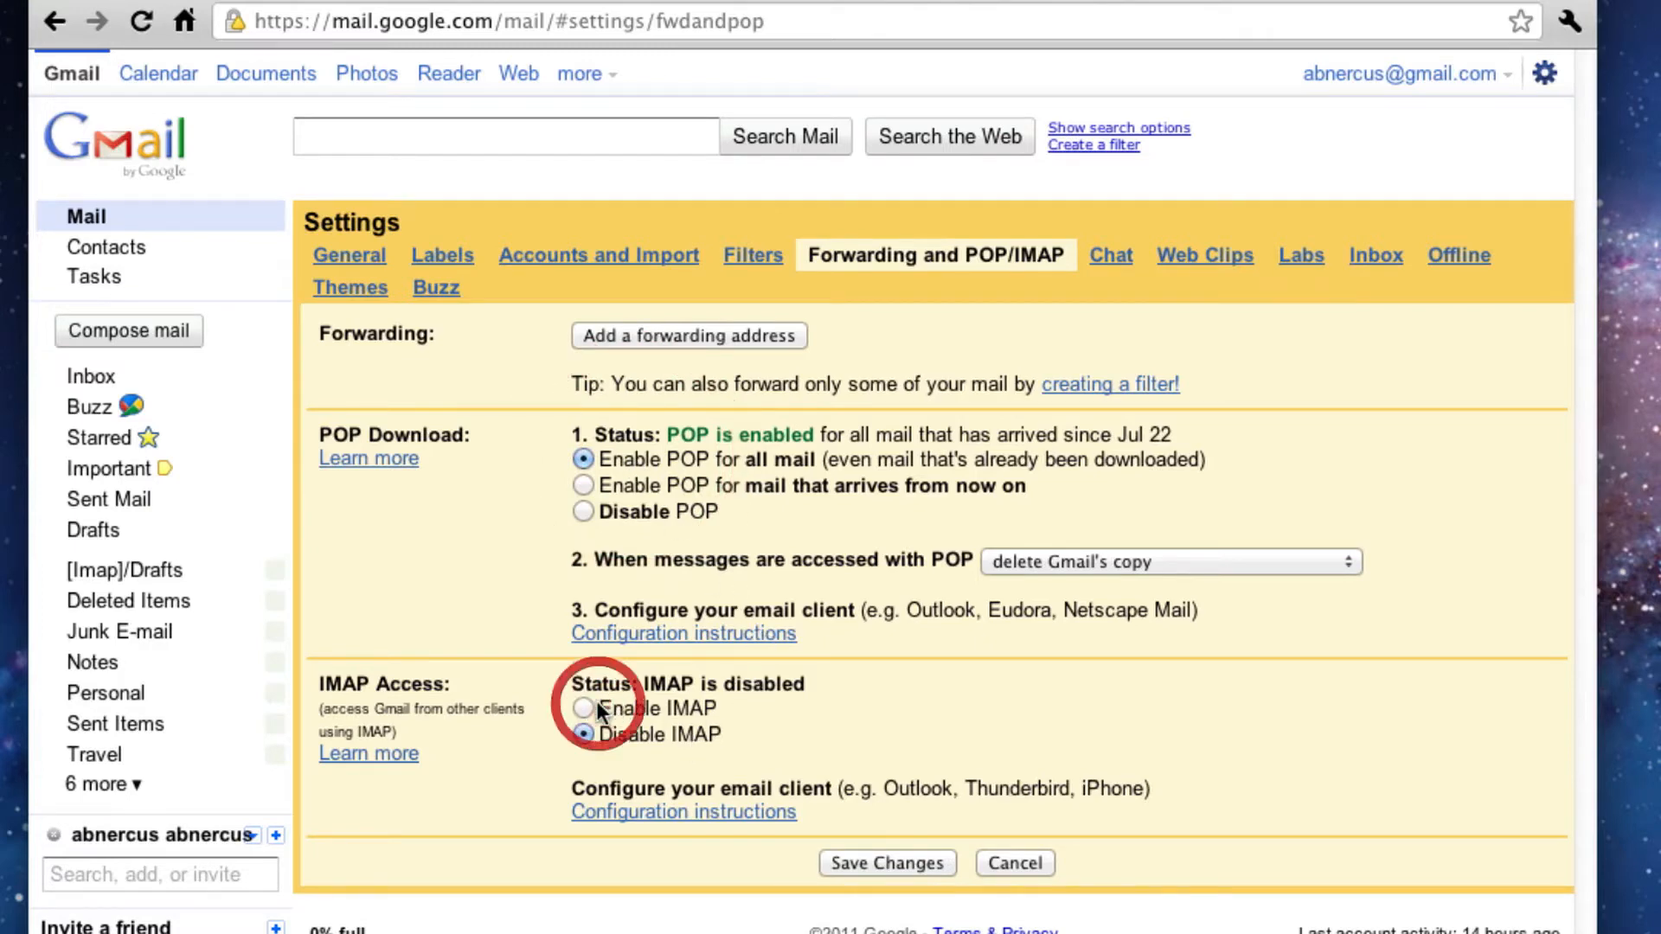
pyautogui.click(582, 708)
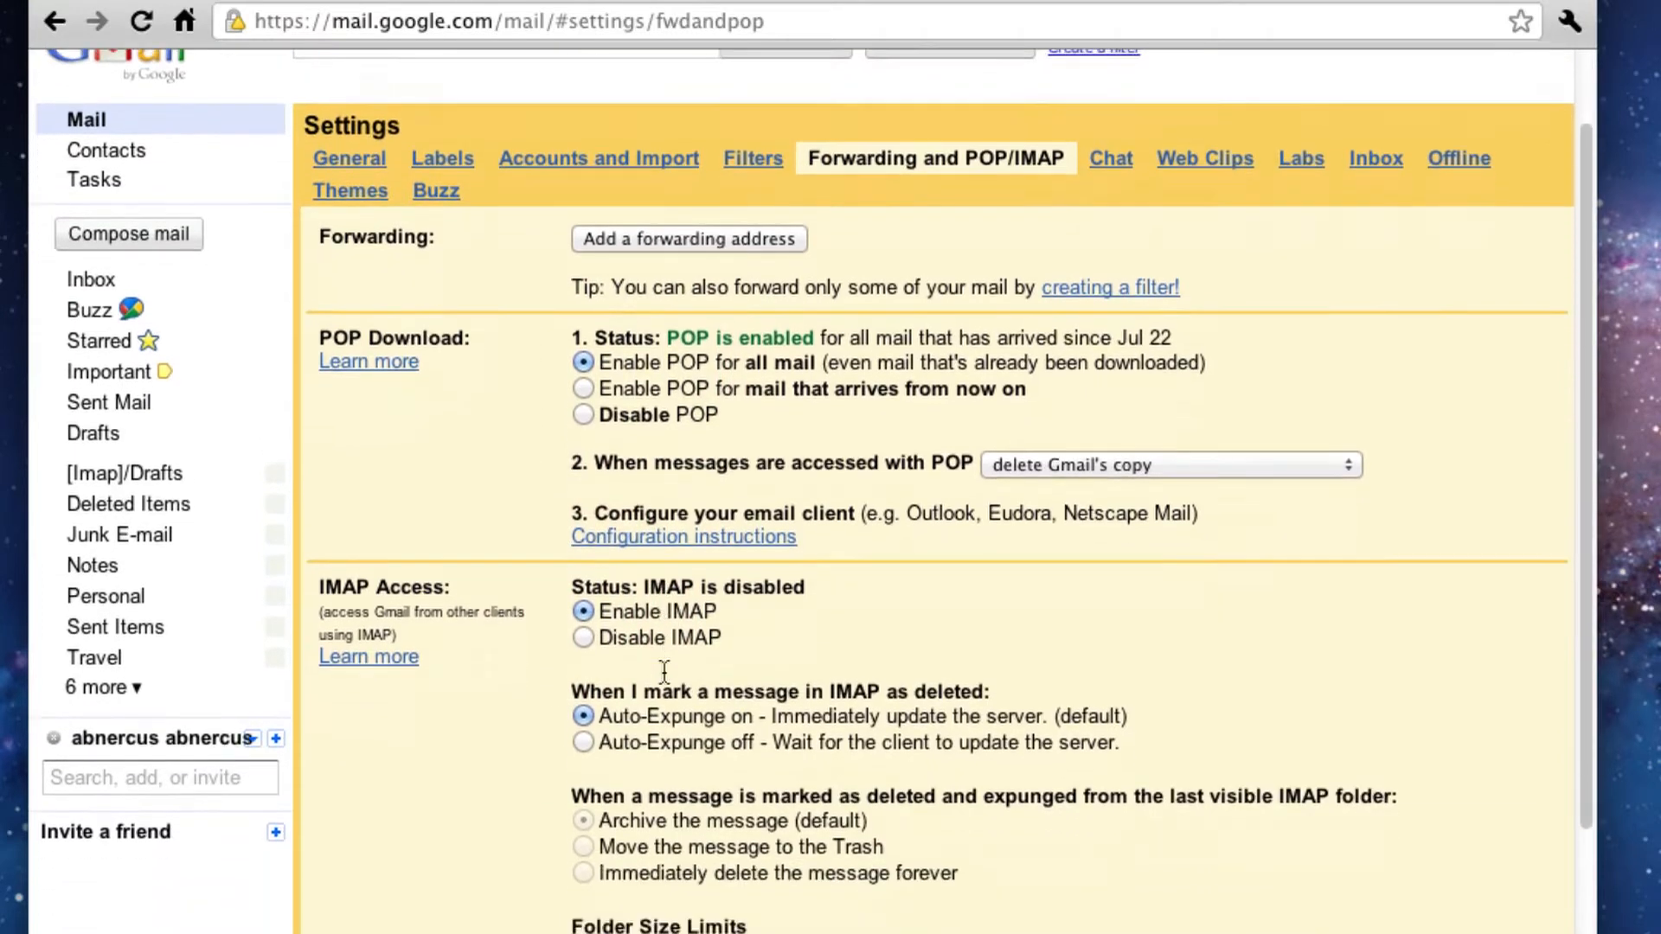
pyautogui.scroll(-3)
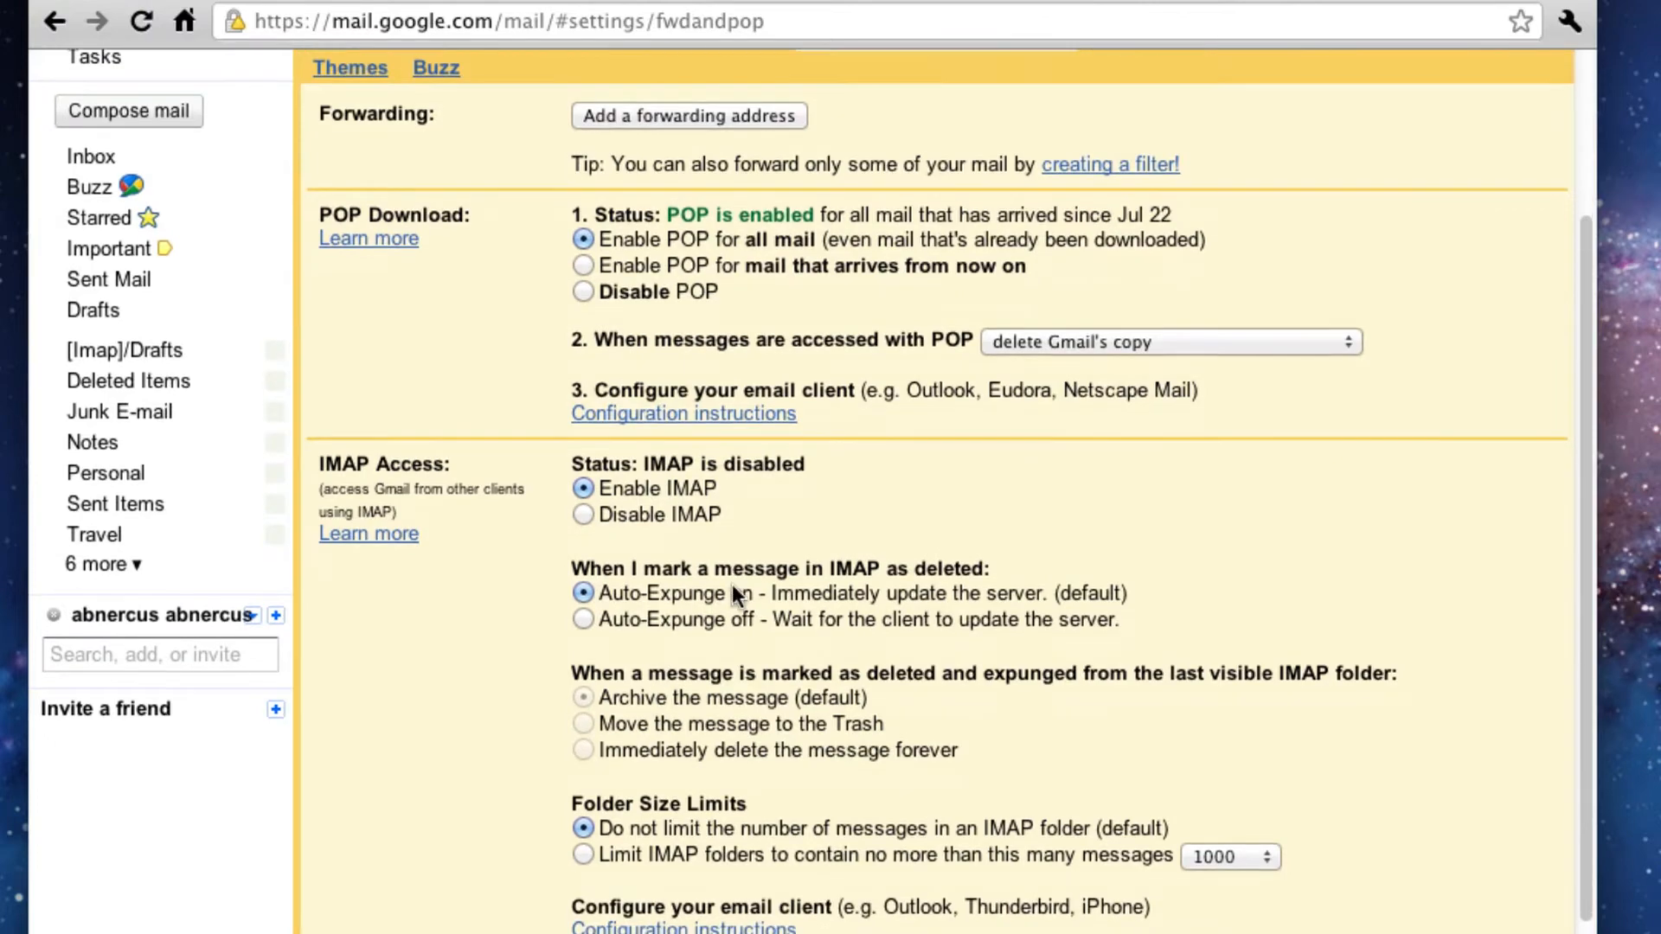
pyautogui.scroll(3)
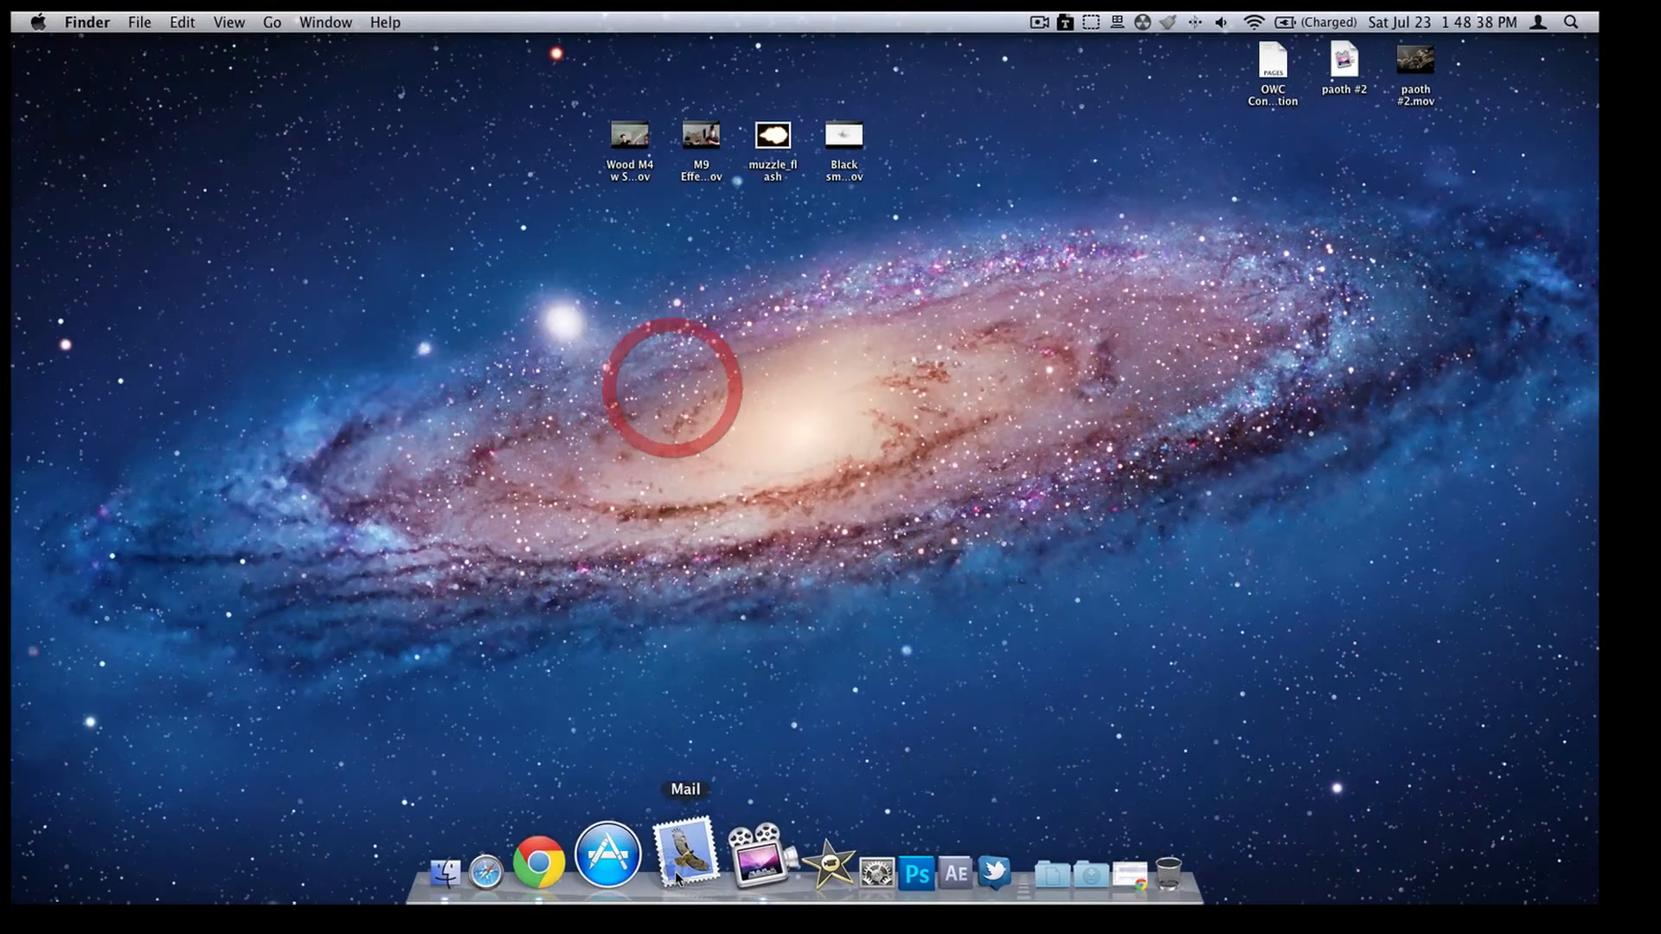
# Step: Launch Mail from the Dock and focus the Welcome to Mail account fields
pyautogui.click(684, 852)
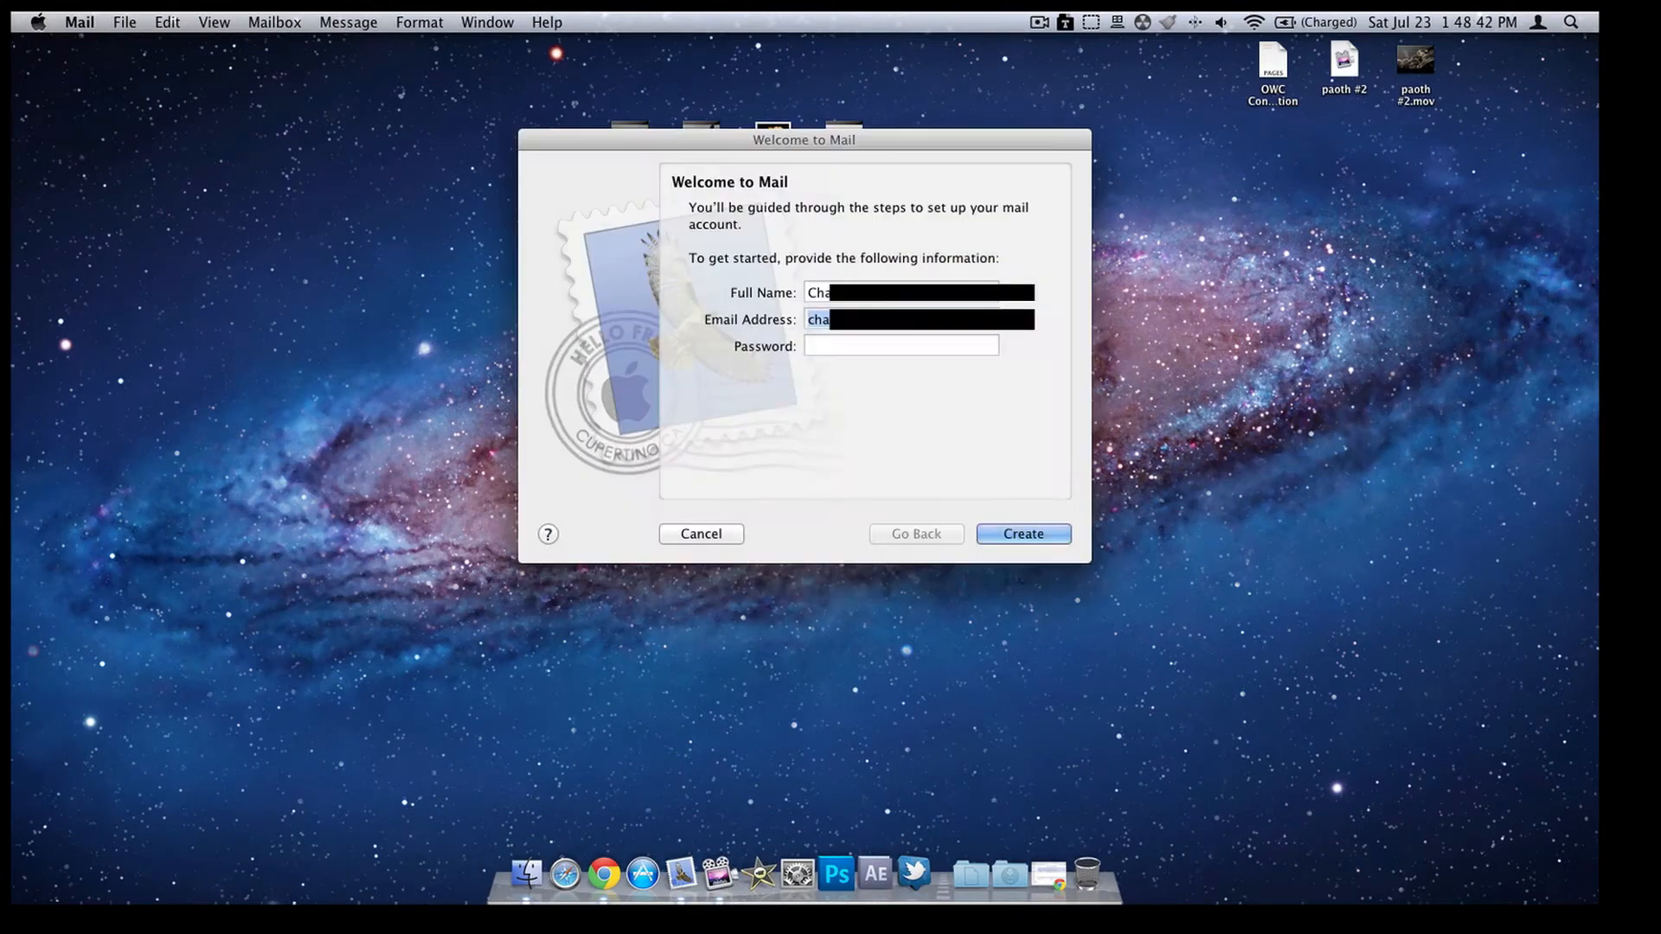
pyautogui.click(917, 320)
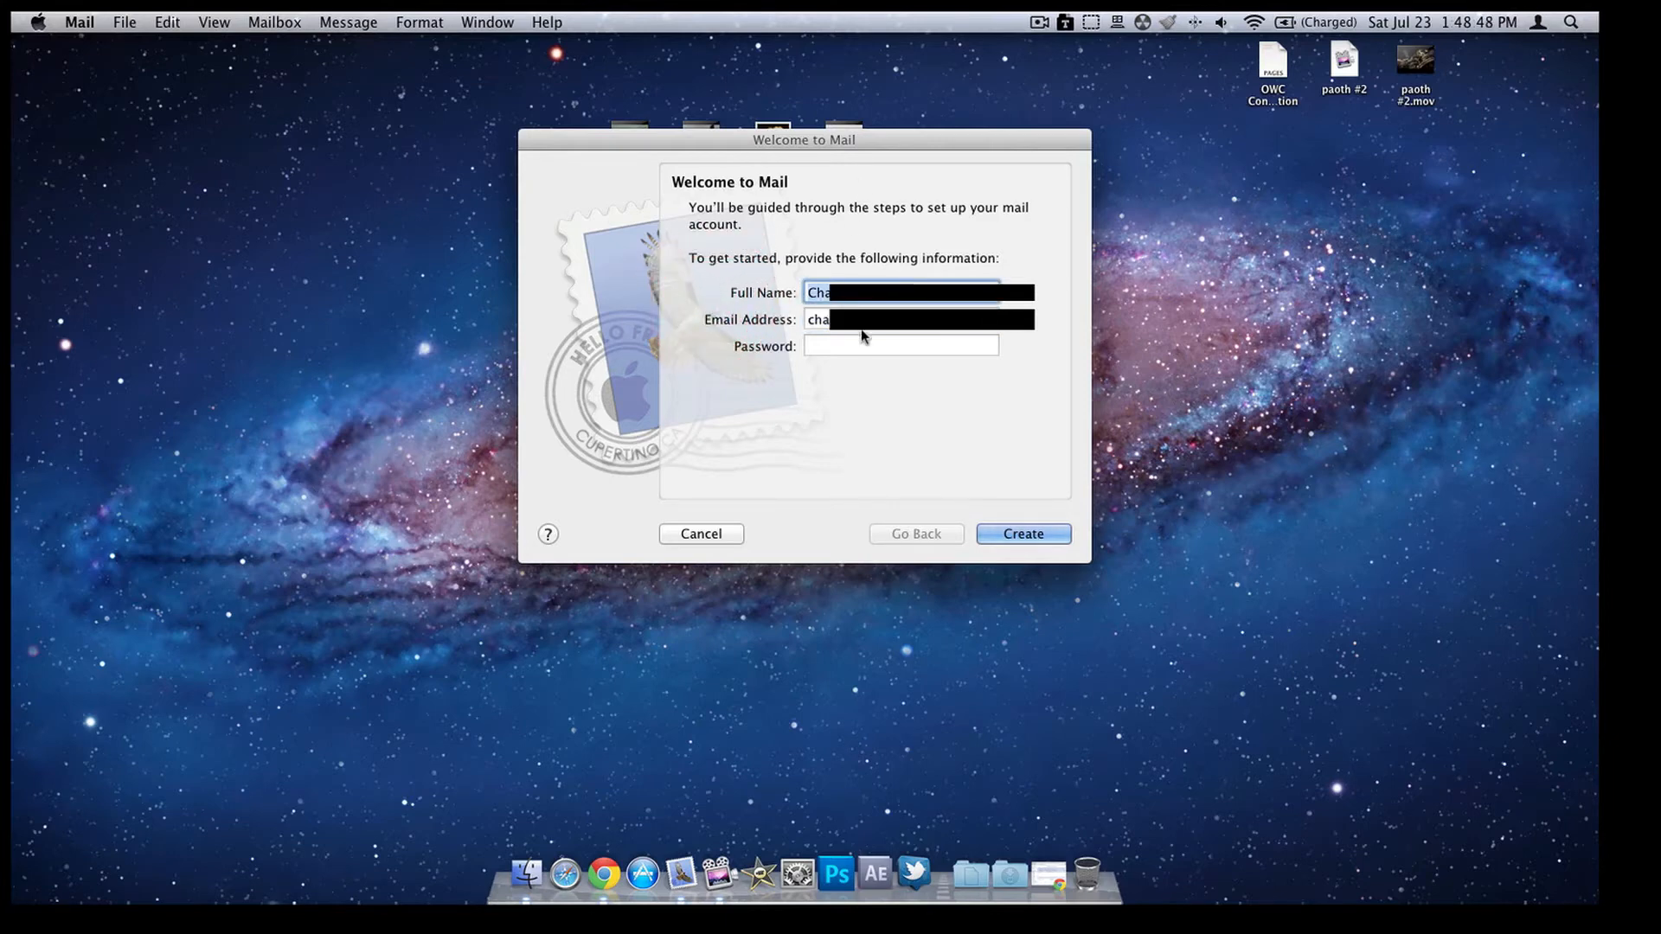
pyautogui.moveTo(909, 279)
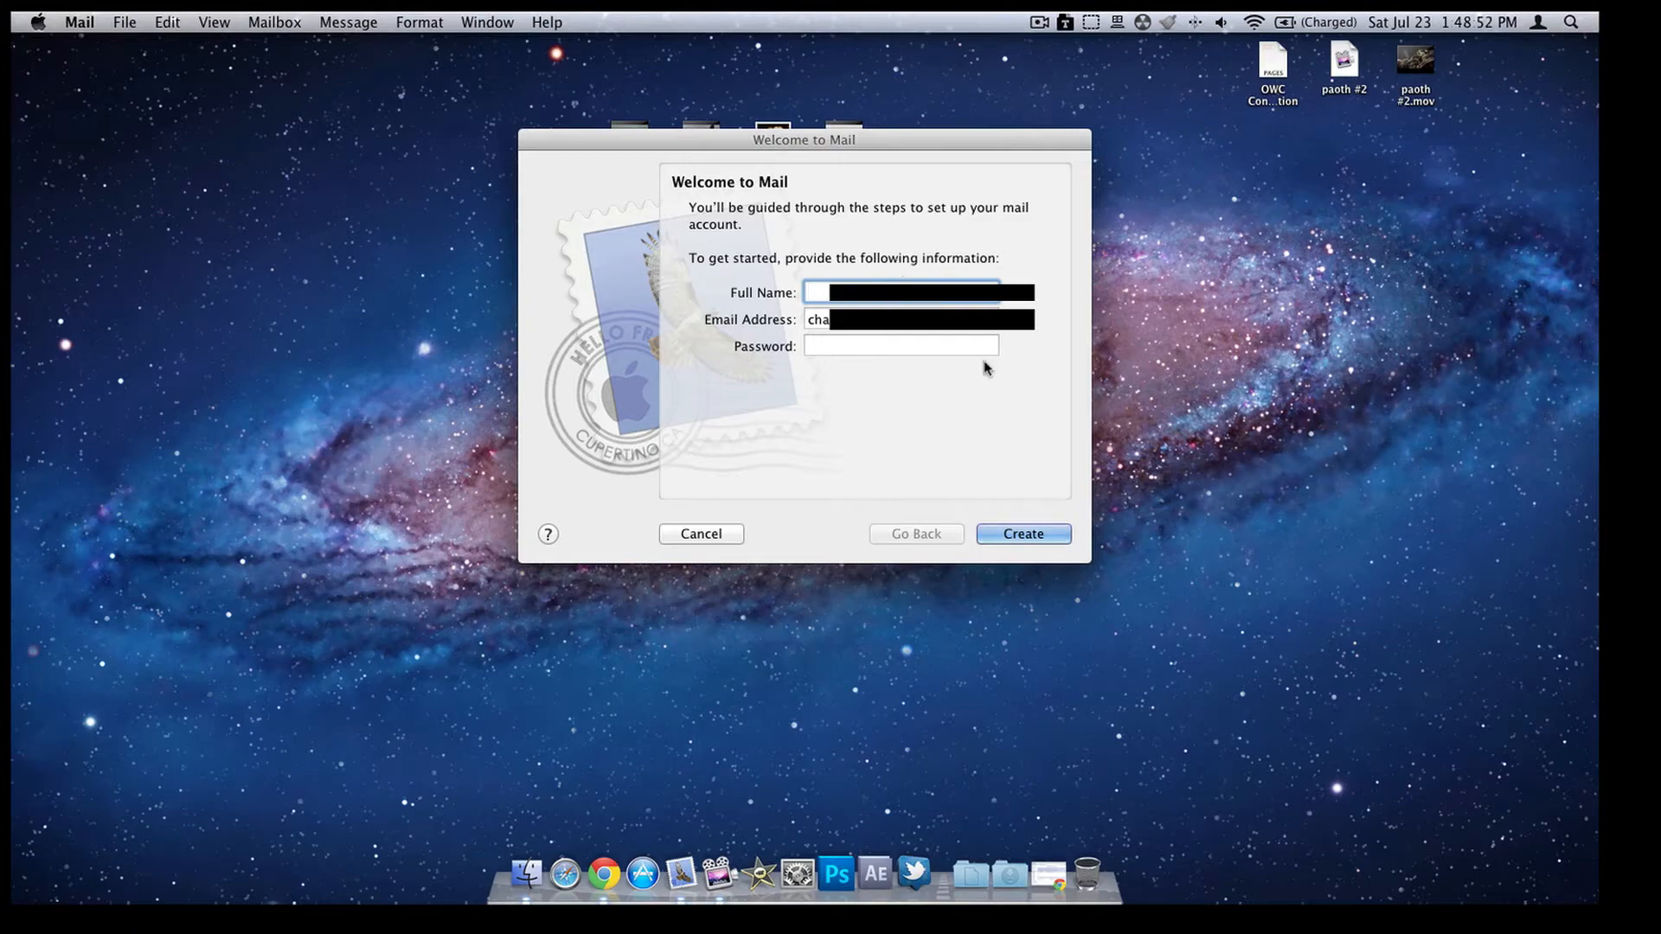
pyautogui.click(899, 292)
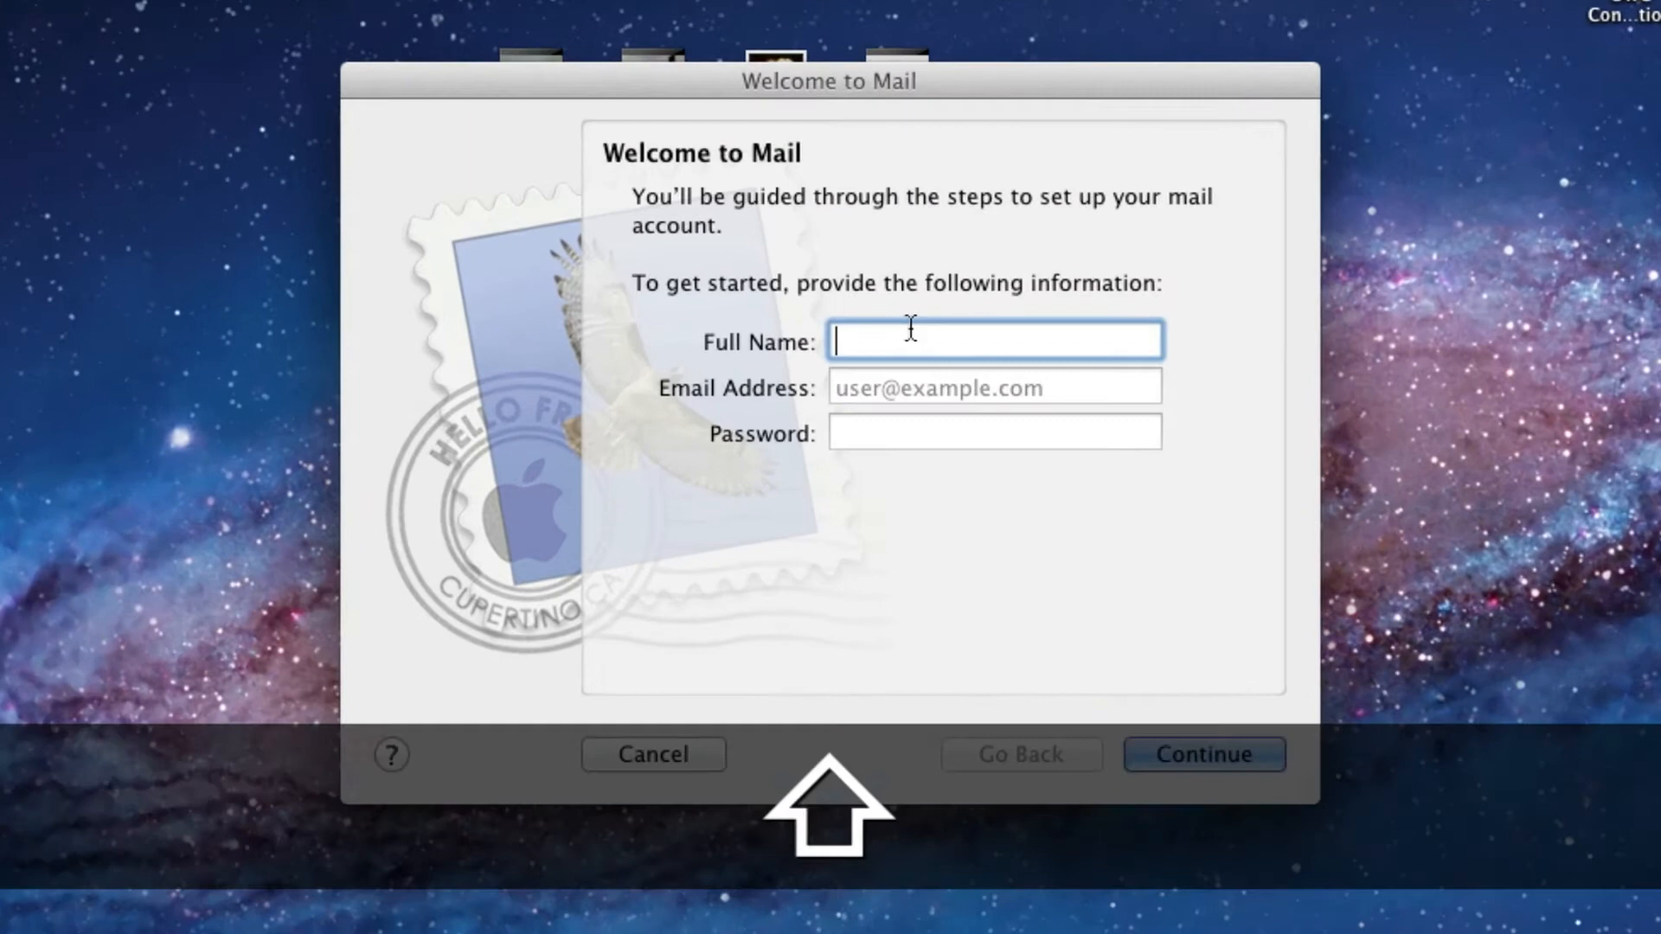
# Step: Enter the name, Gmail address and password, then click Create
pyautogui.write('abe')
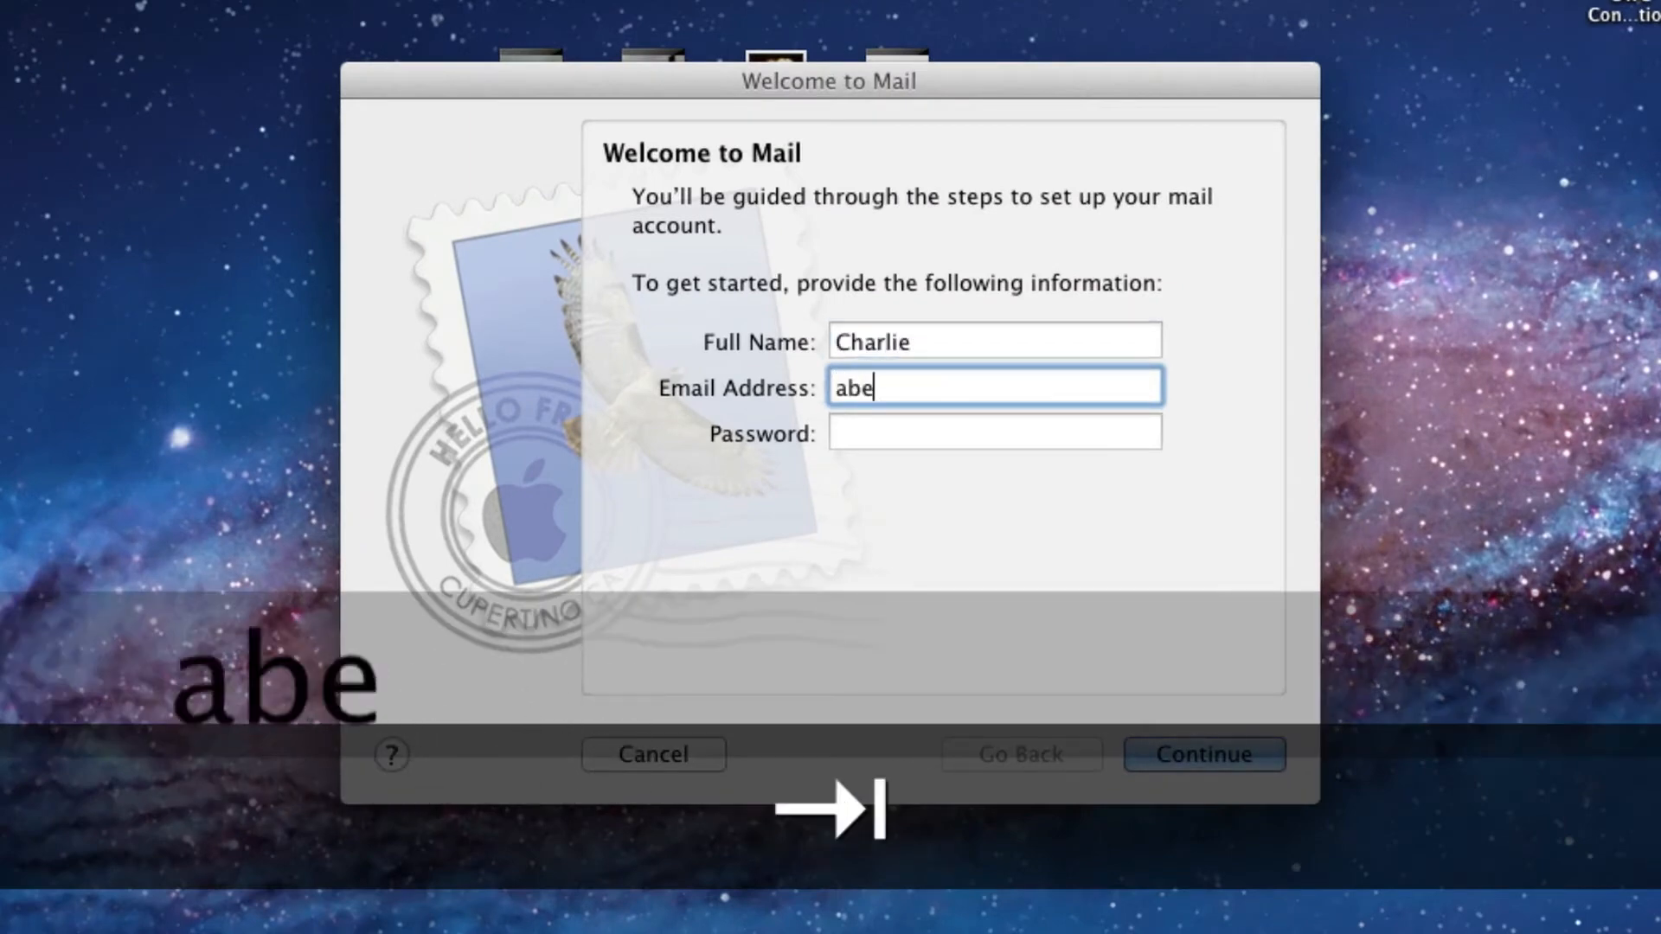
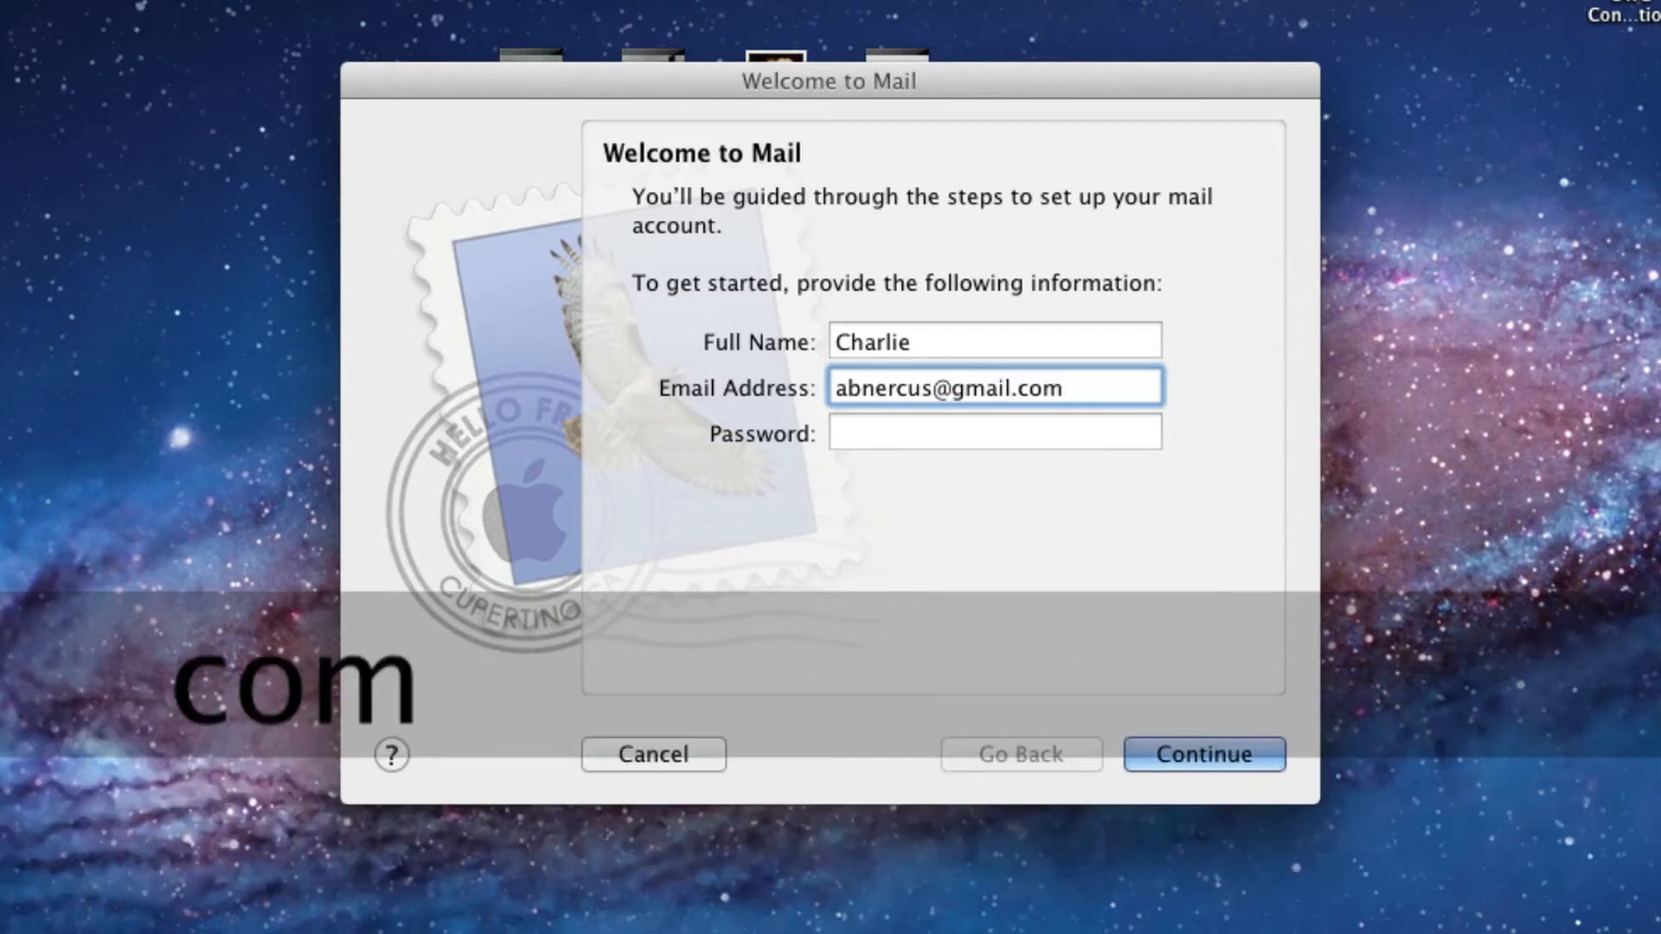
pyautogui.write('••')
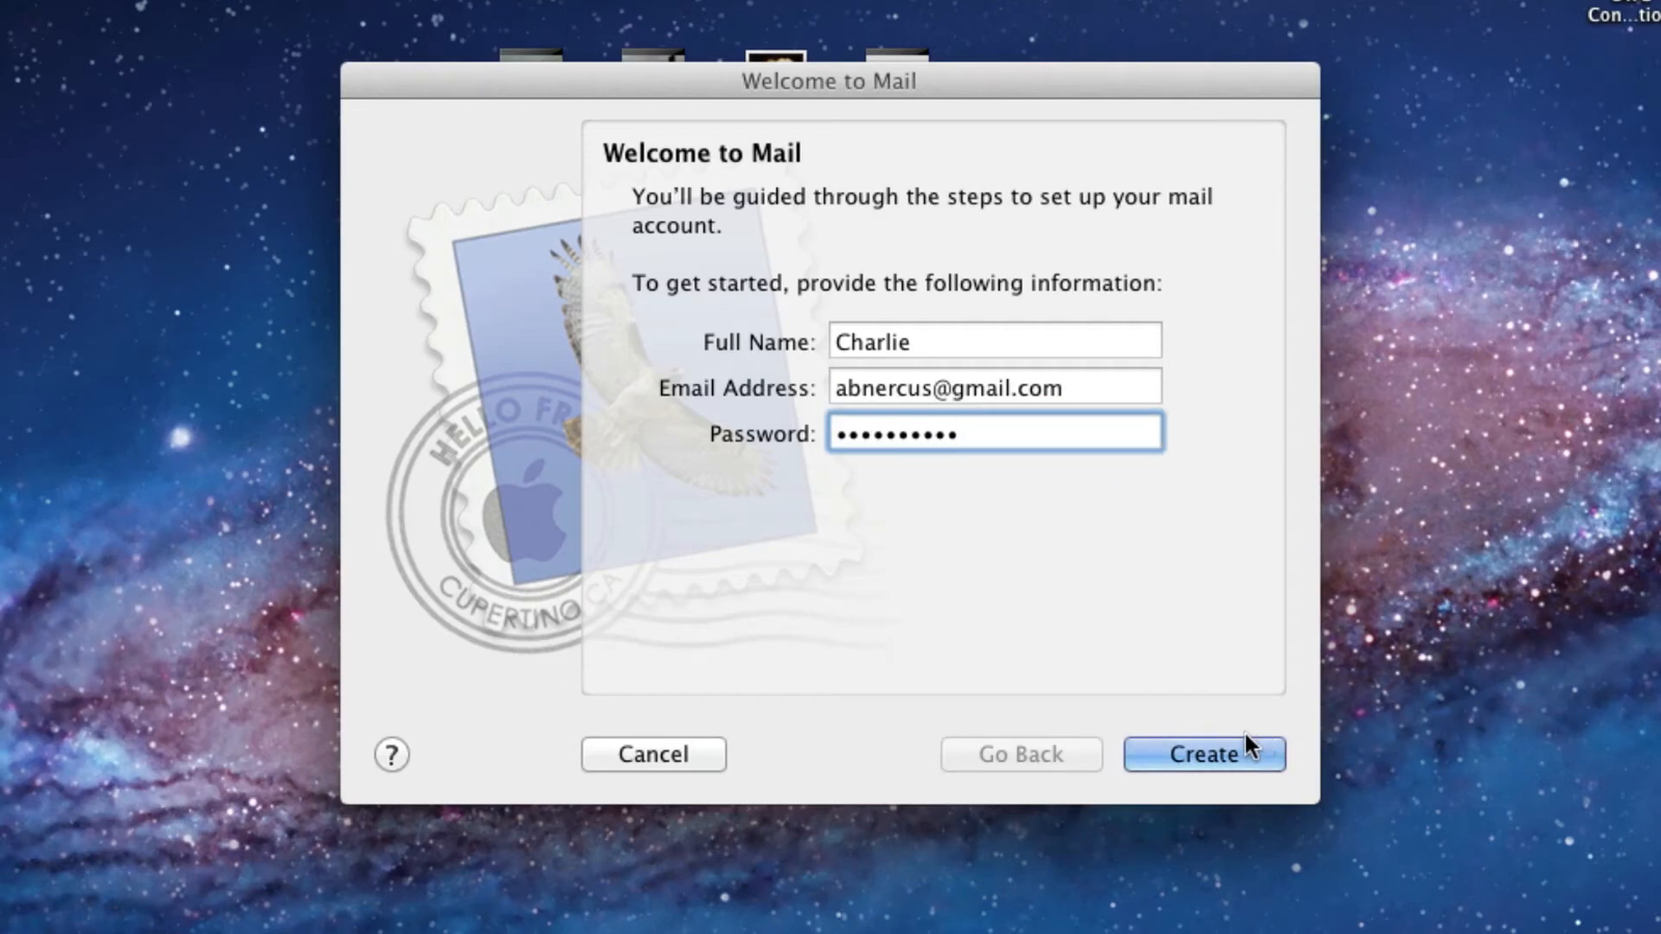
pyautogui.moveTo(1110, 579)
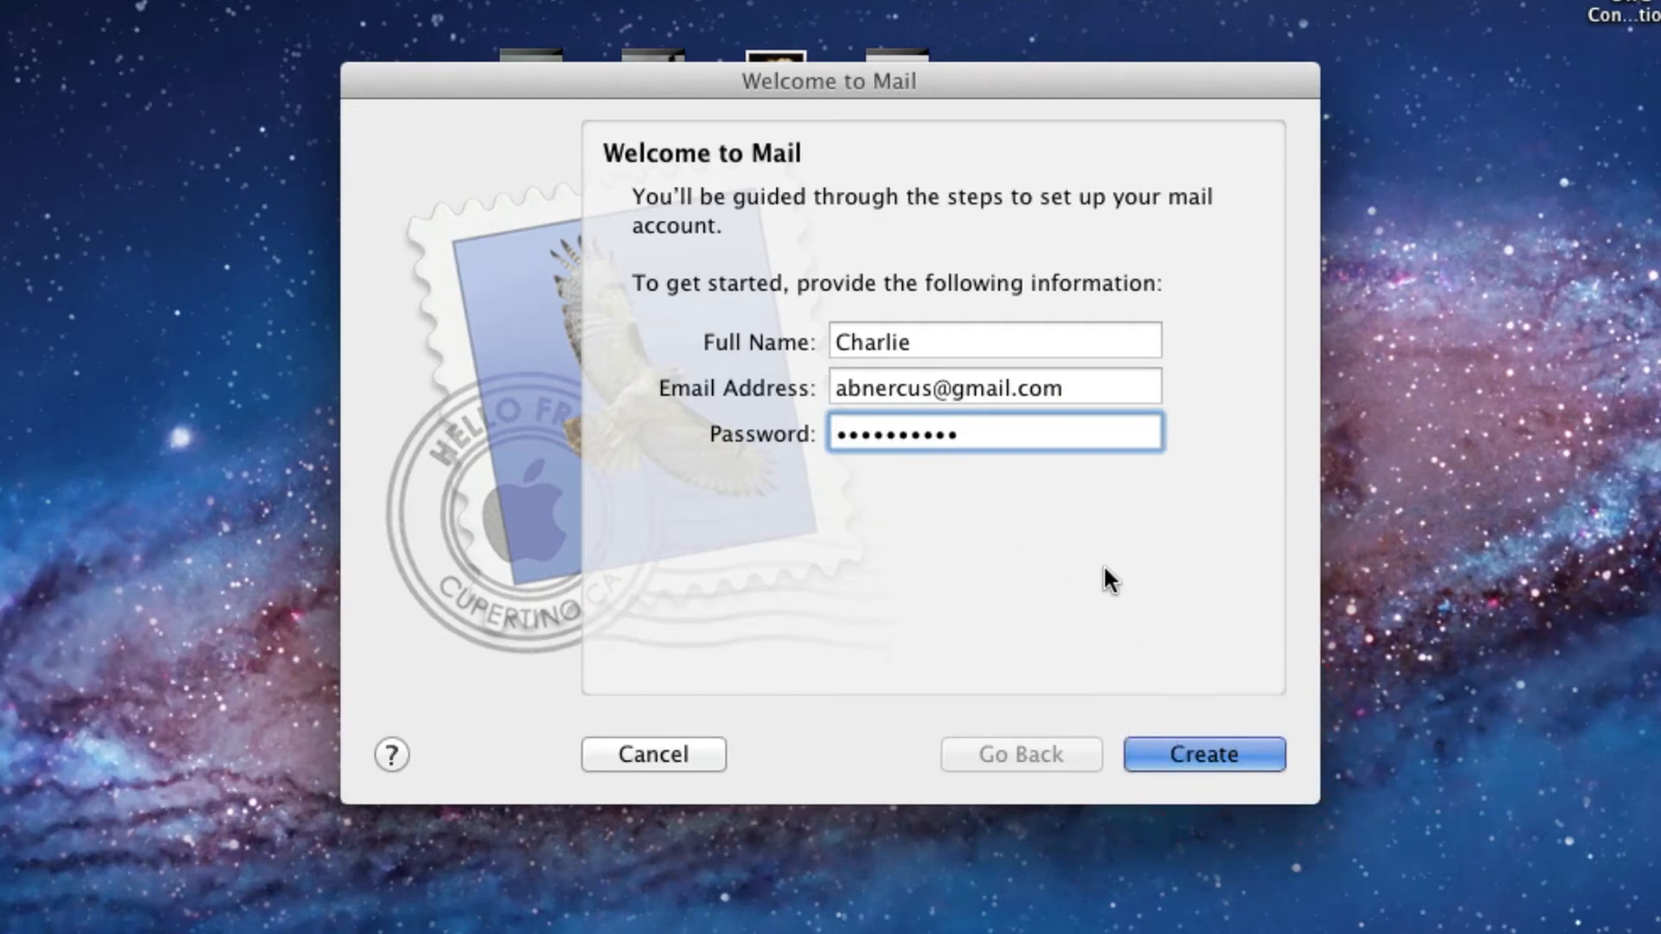
pyautogui.click(1202, 754)
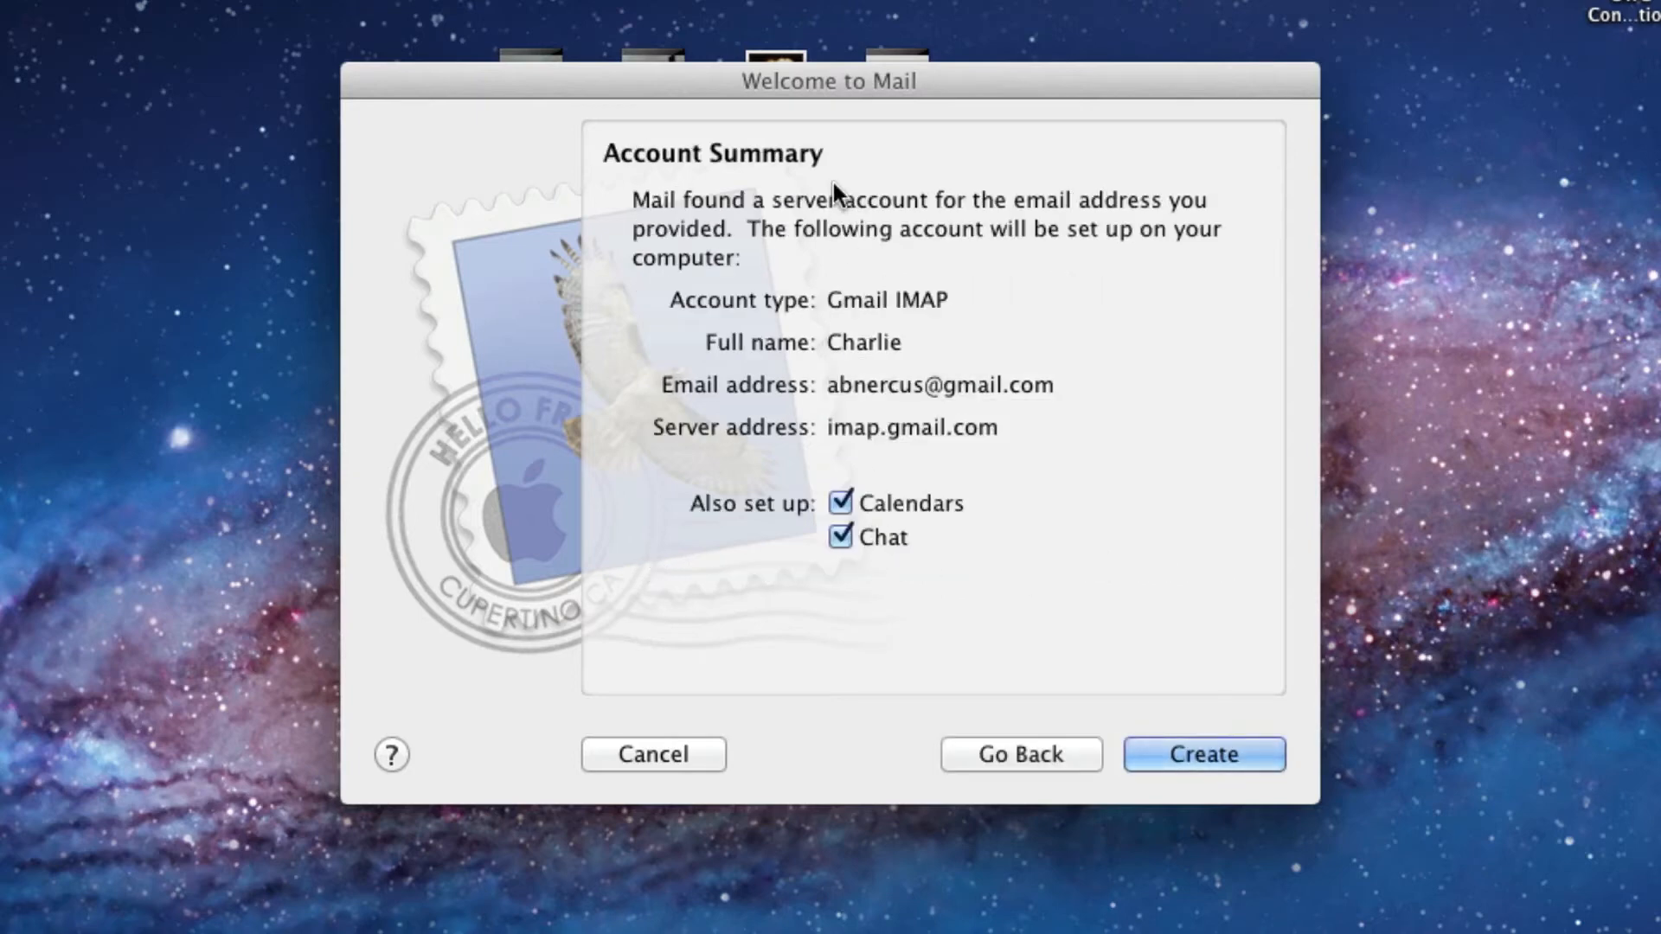
pyautogui.moveTo(831, 514)
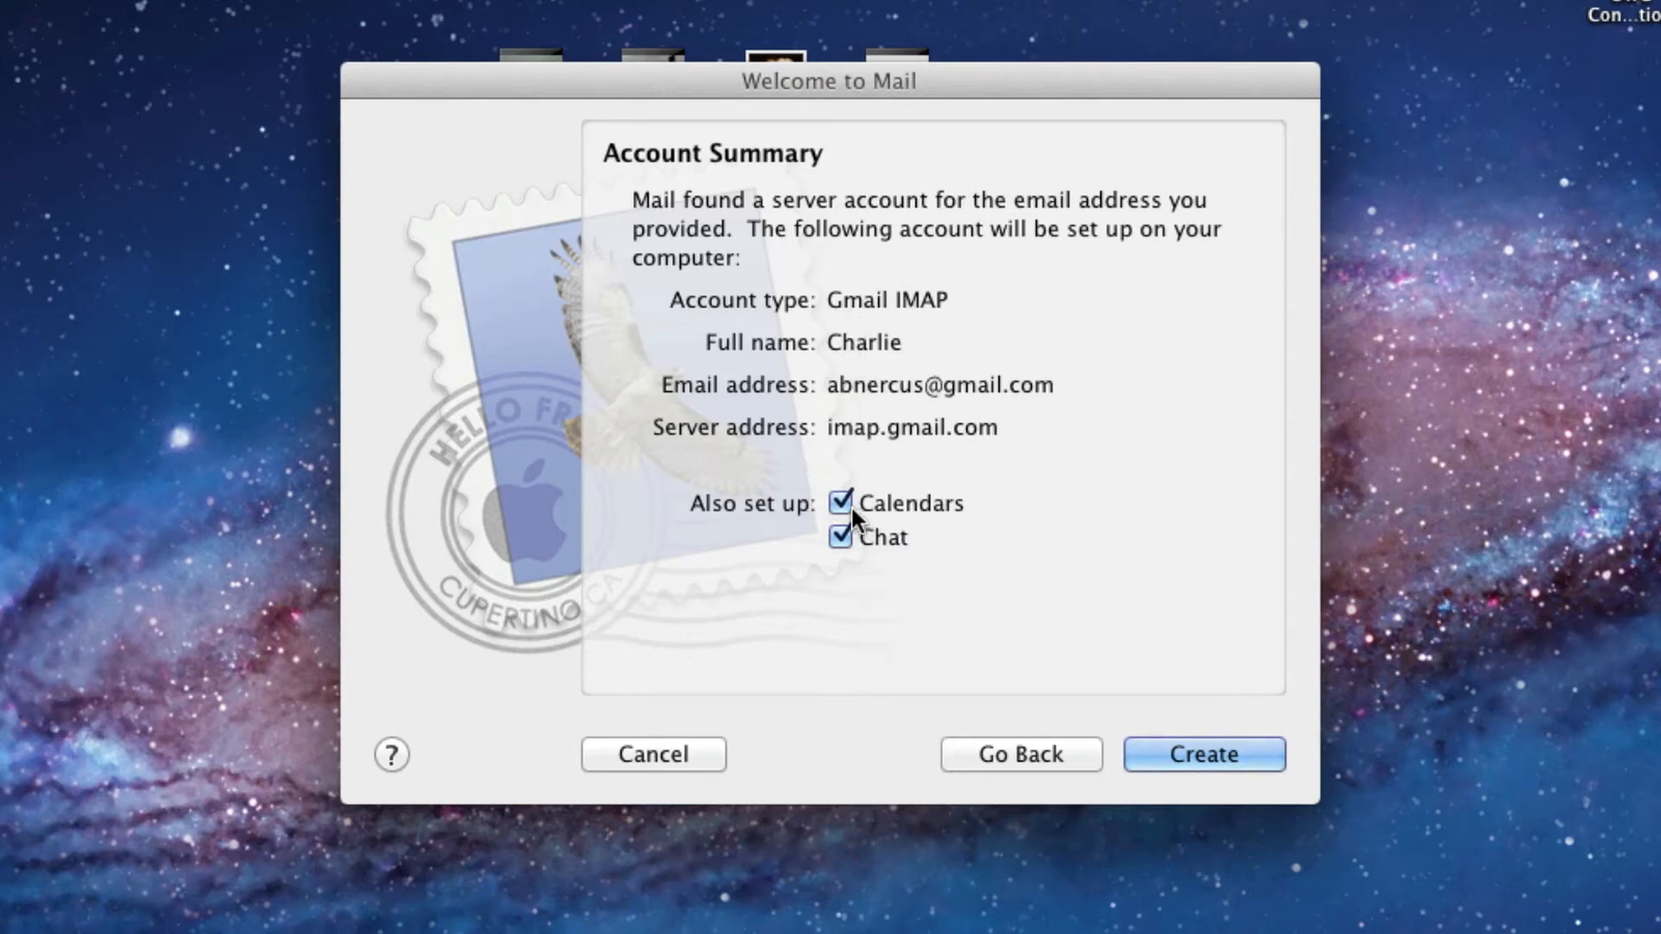
# Step: Untick Calendars and Chat on the Account Summary
pyautogui.click(840, 502)
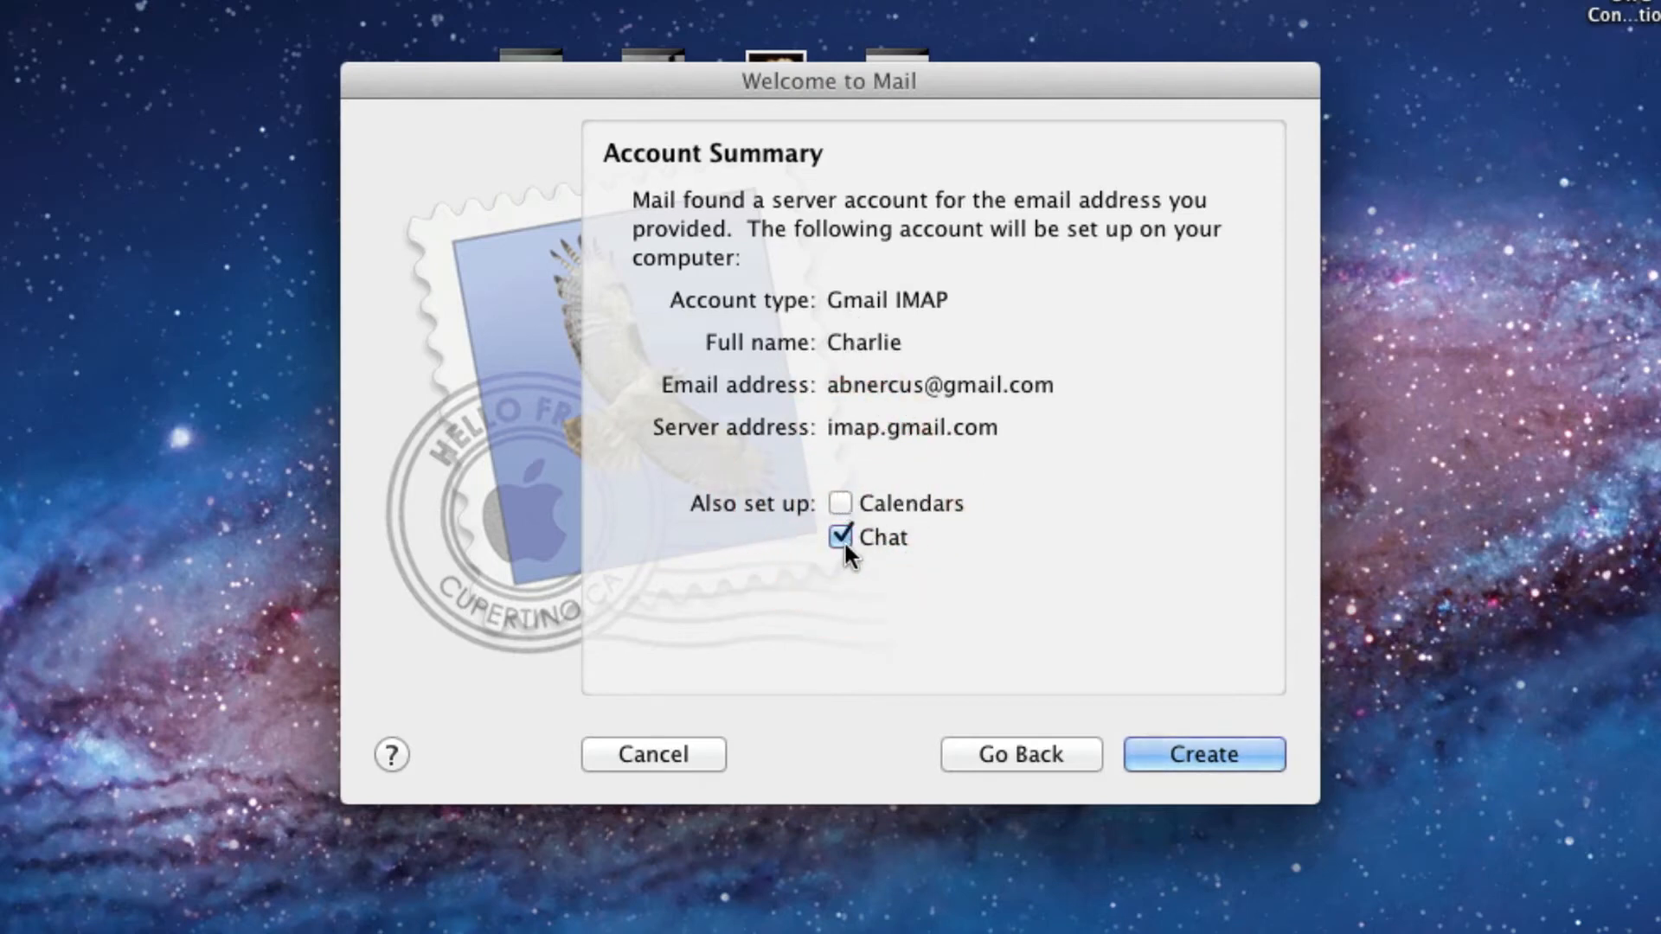
pyautogui.click(839, 537)
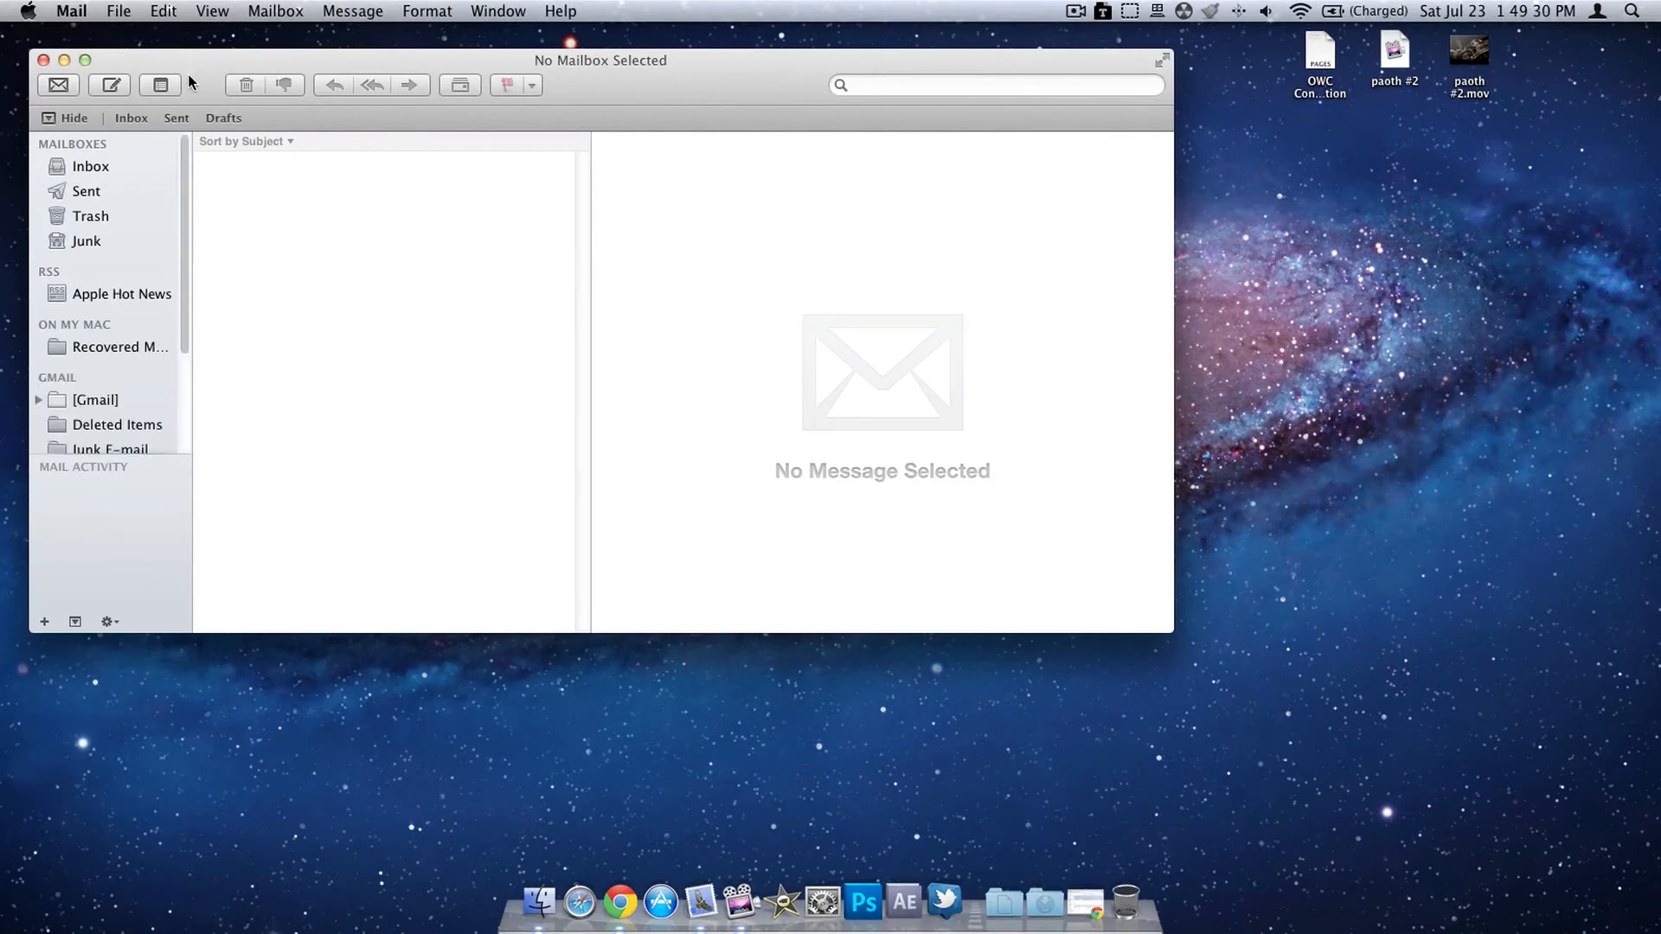
# Step: Read the MICROSOFT *XBOX LIVE notice, then the TechSmith message in the Gmail inbox
pyautogui.scroll(-3)
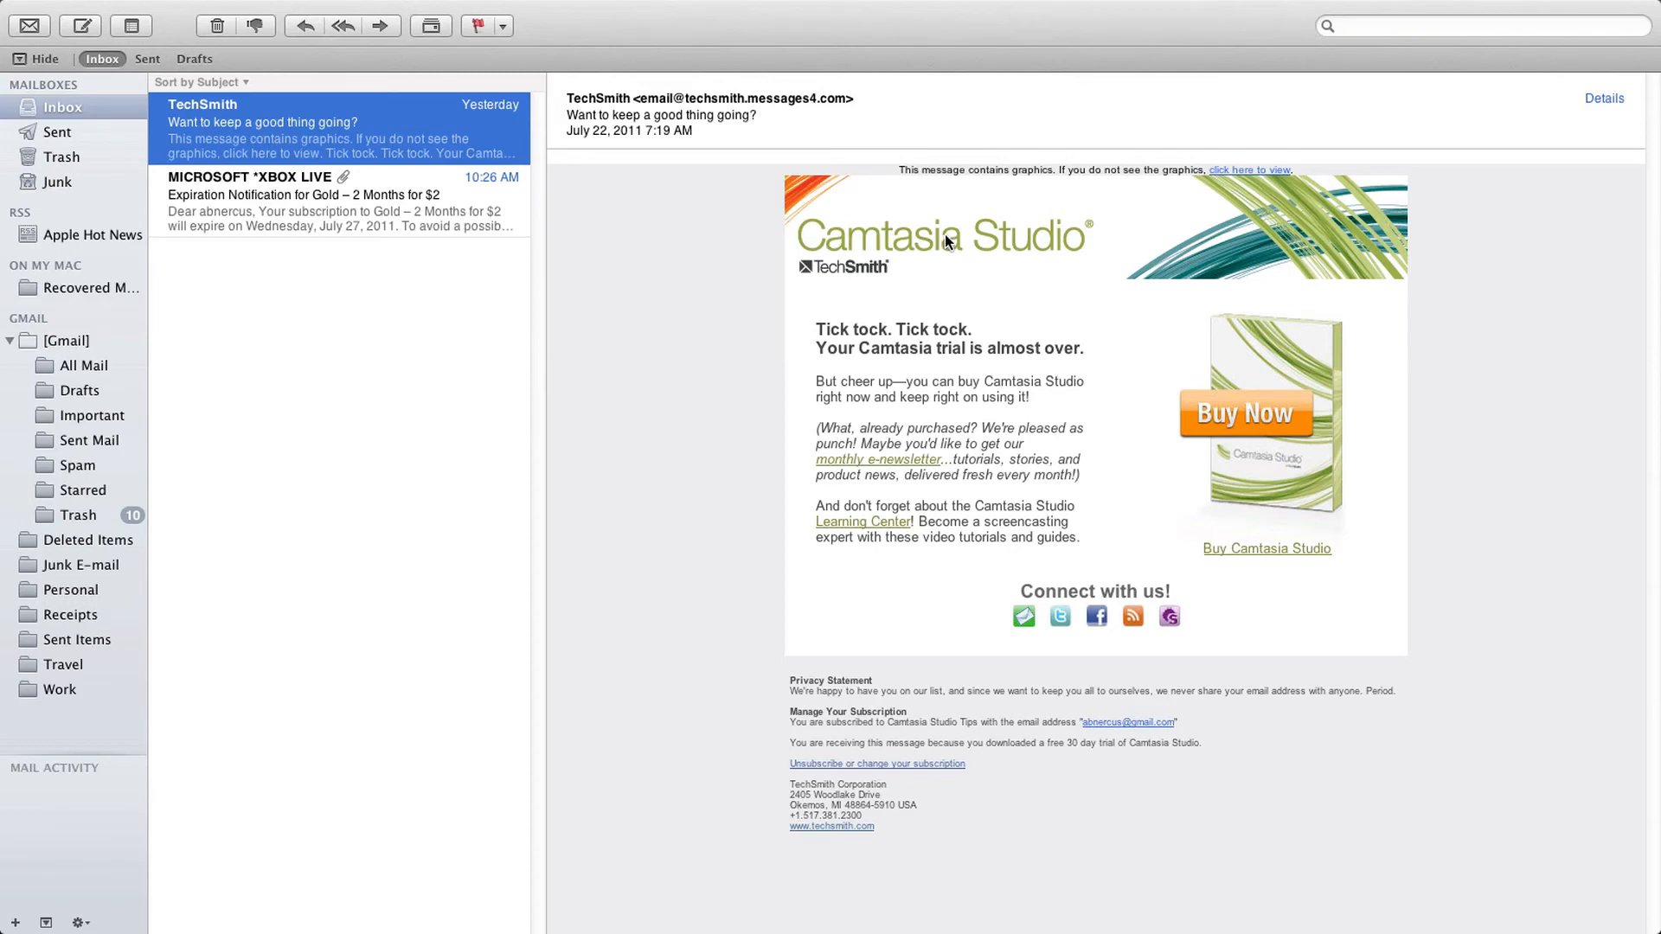
pyautogui.moveTo(1204, 755)
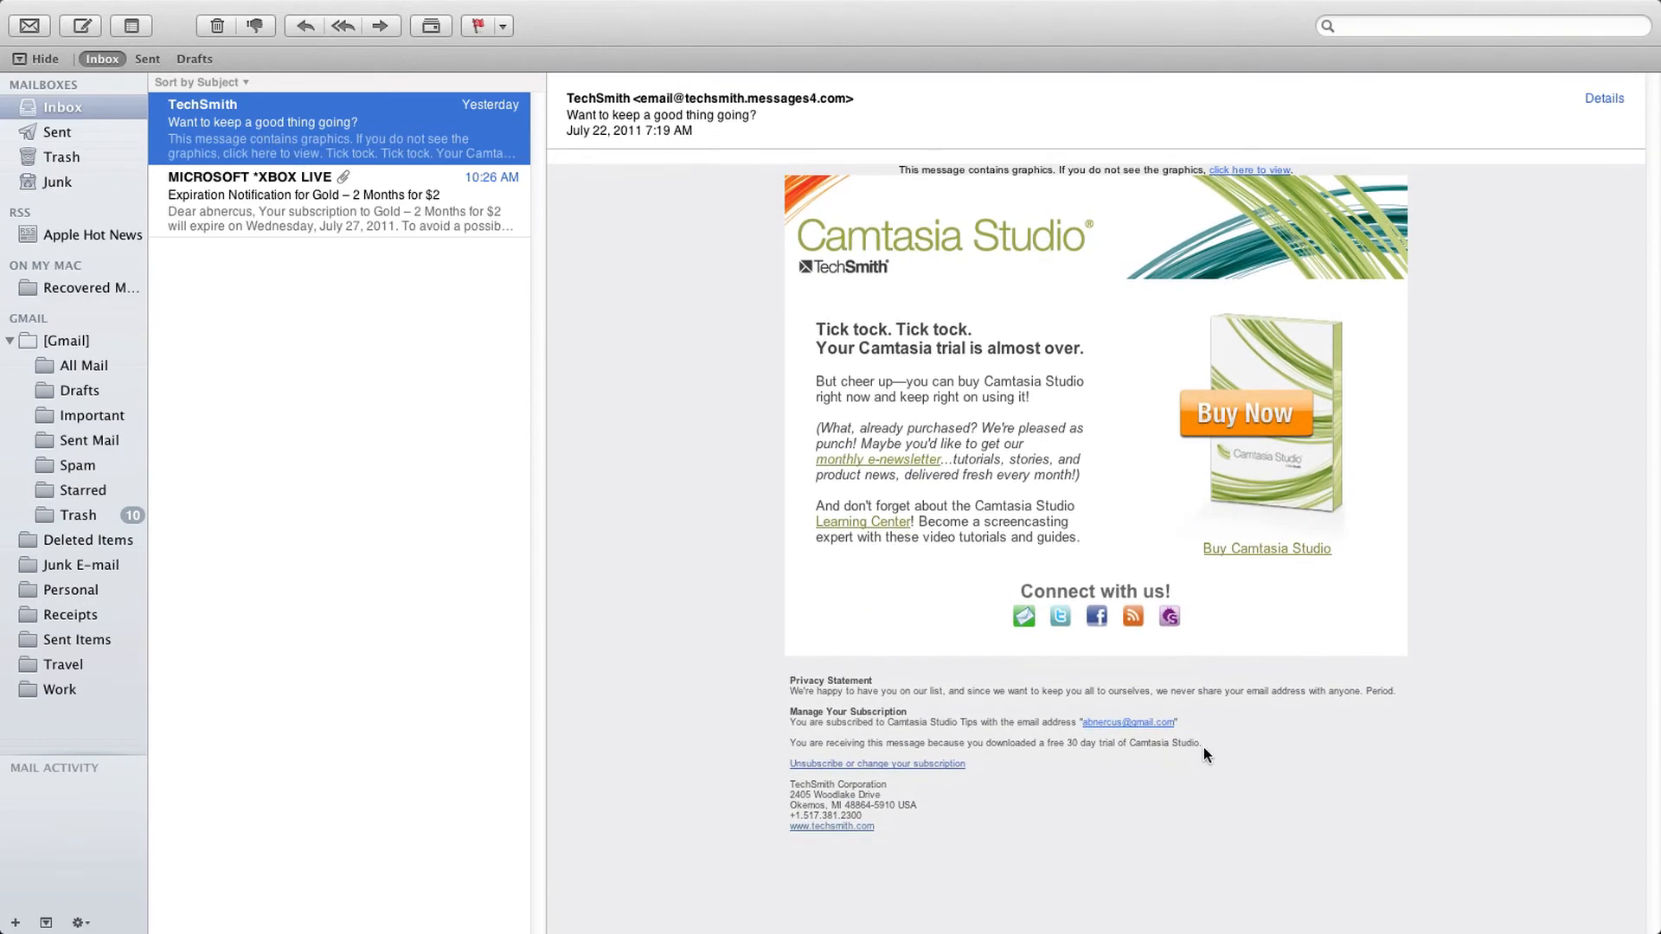
pyautogui.moveTo(513, 263)
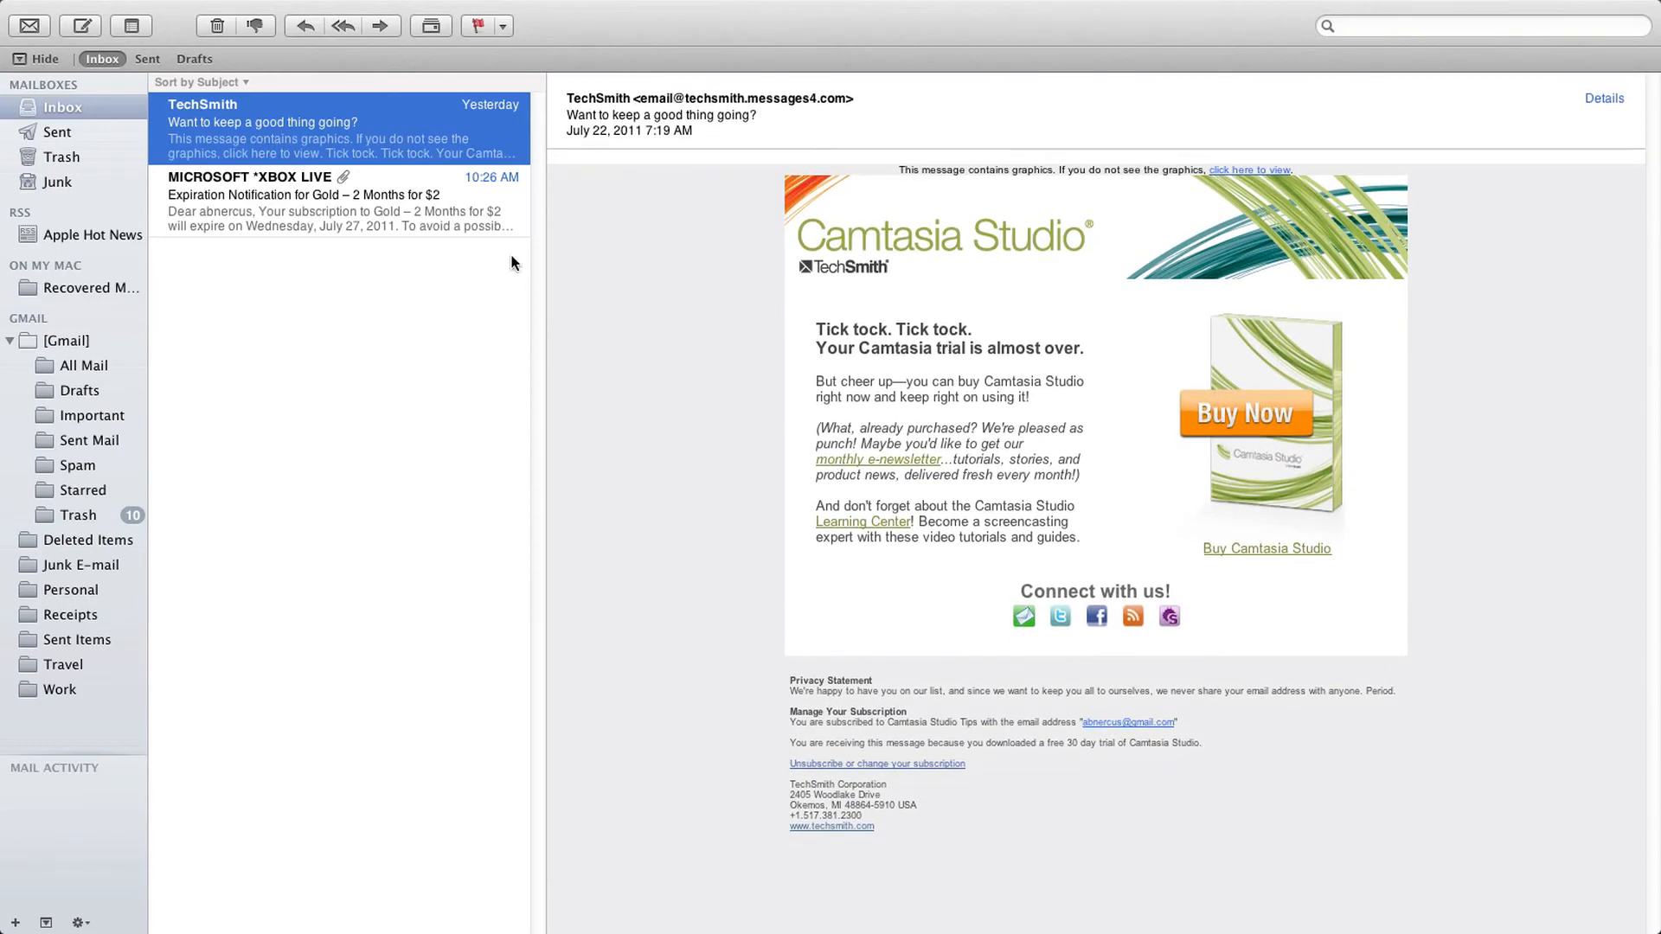
pyautogui.click(339, 202)
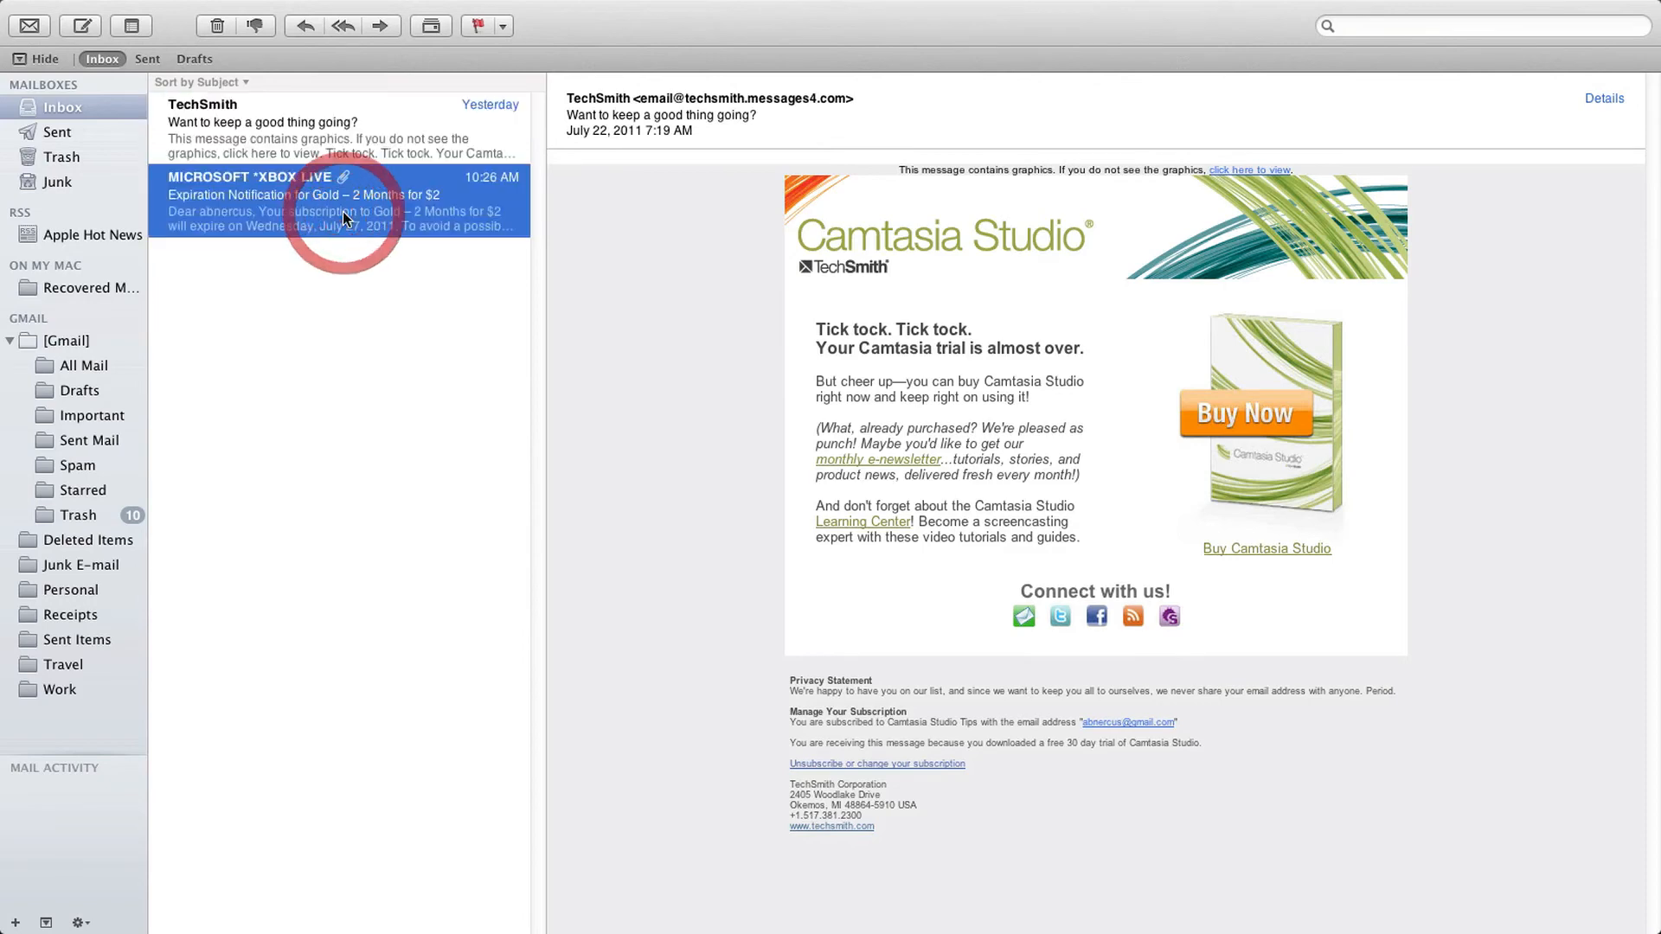
pyautogui.click(317, 202)
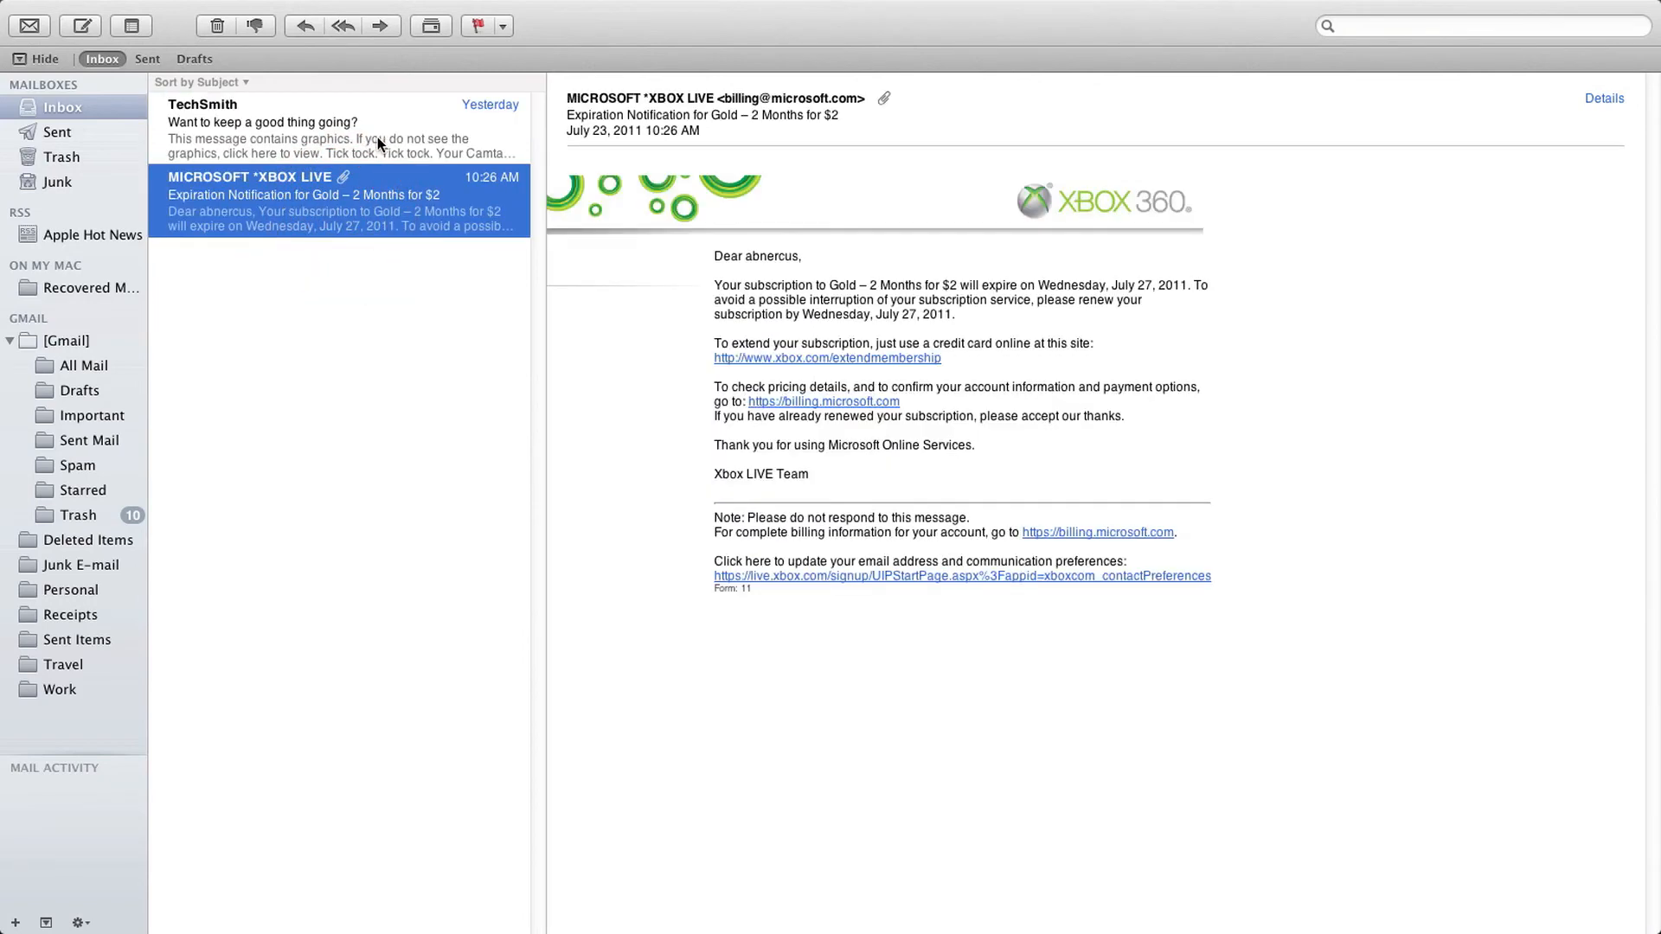
pyautogui.click(264, 122)
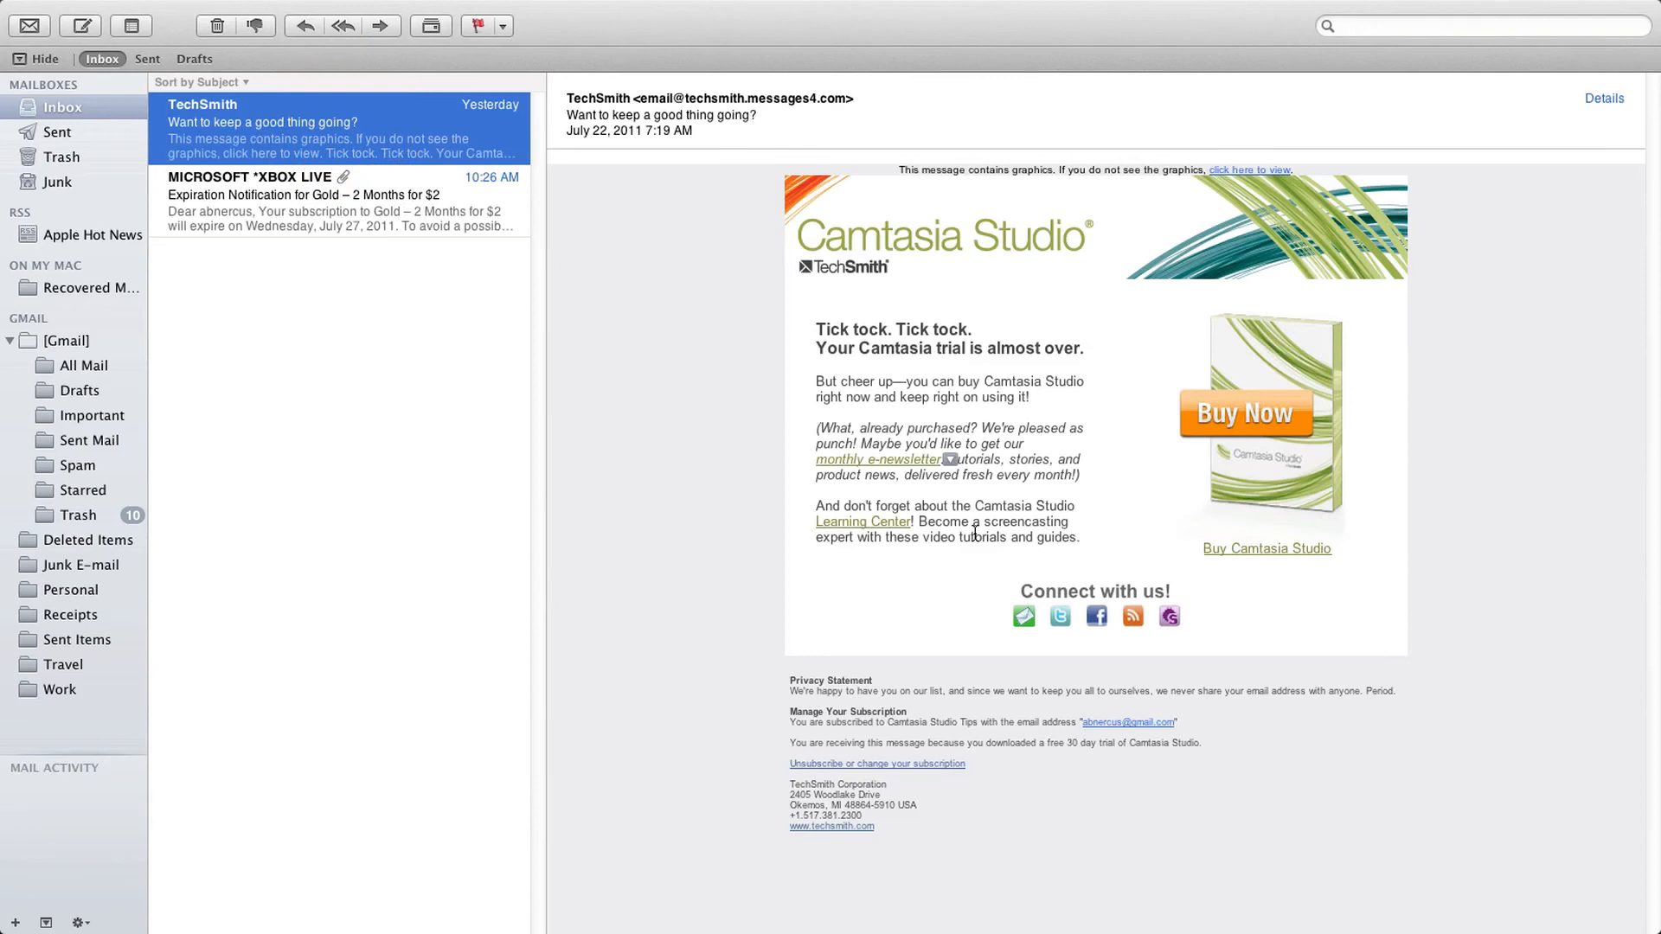
pyautogui.moveTo(877, 742)
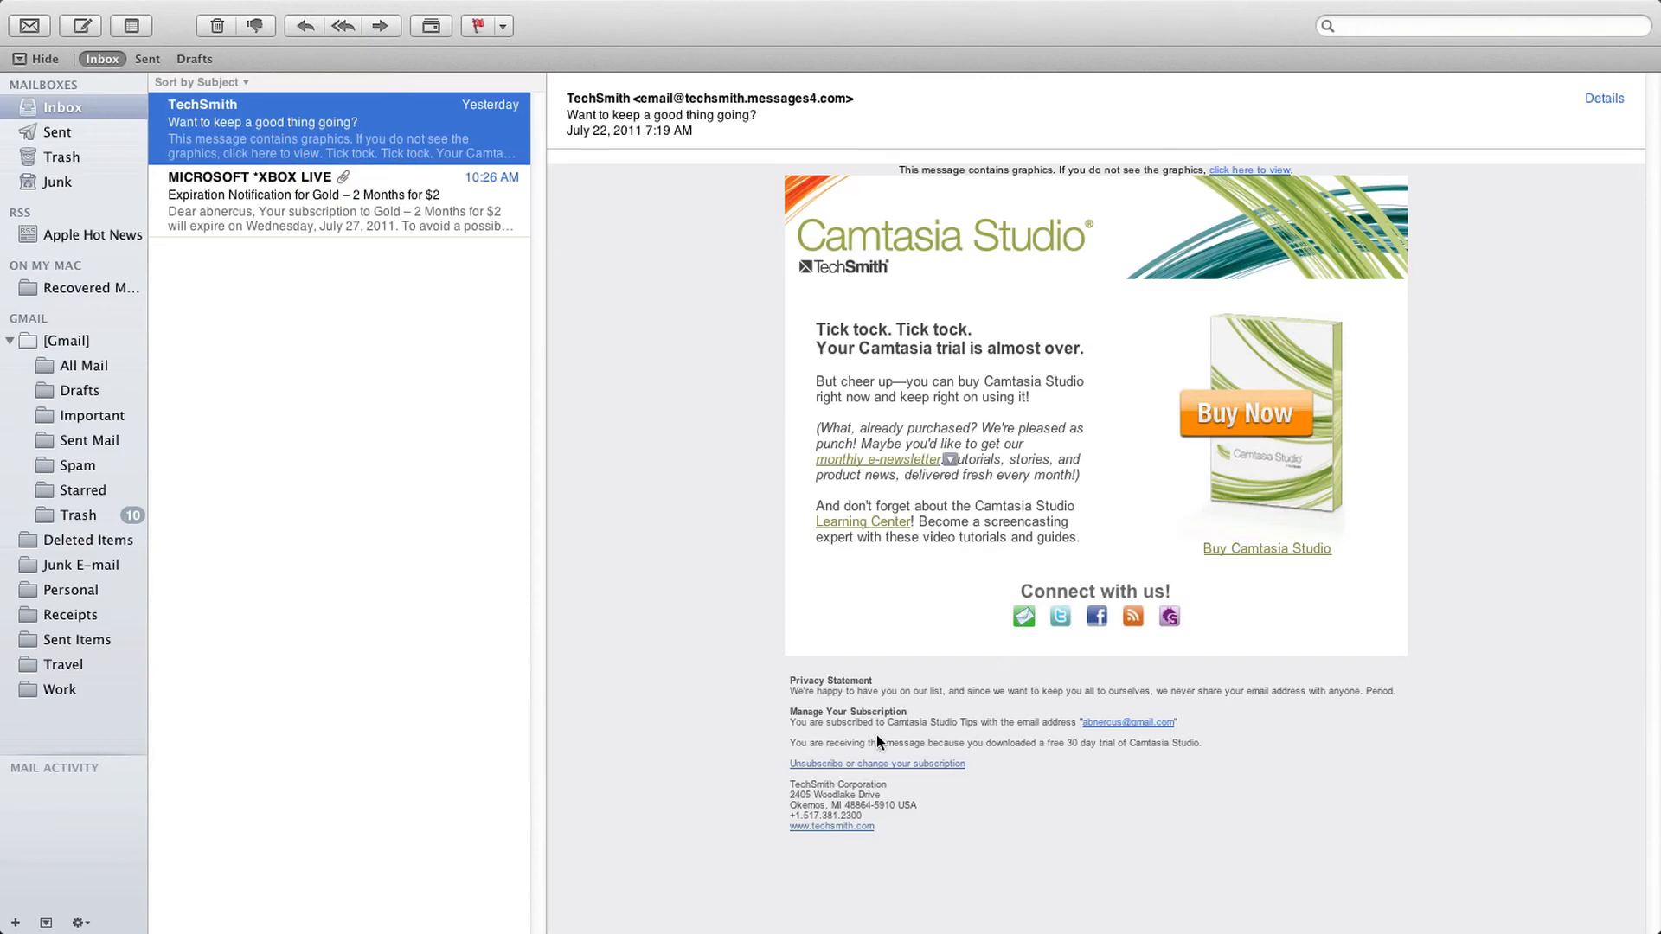
pyautogui.press('f6')
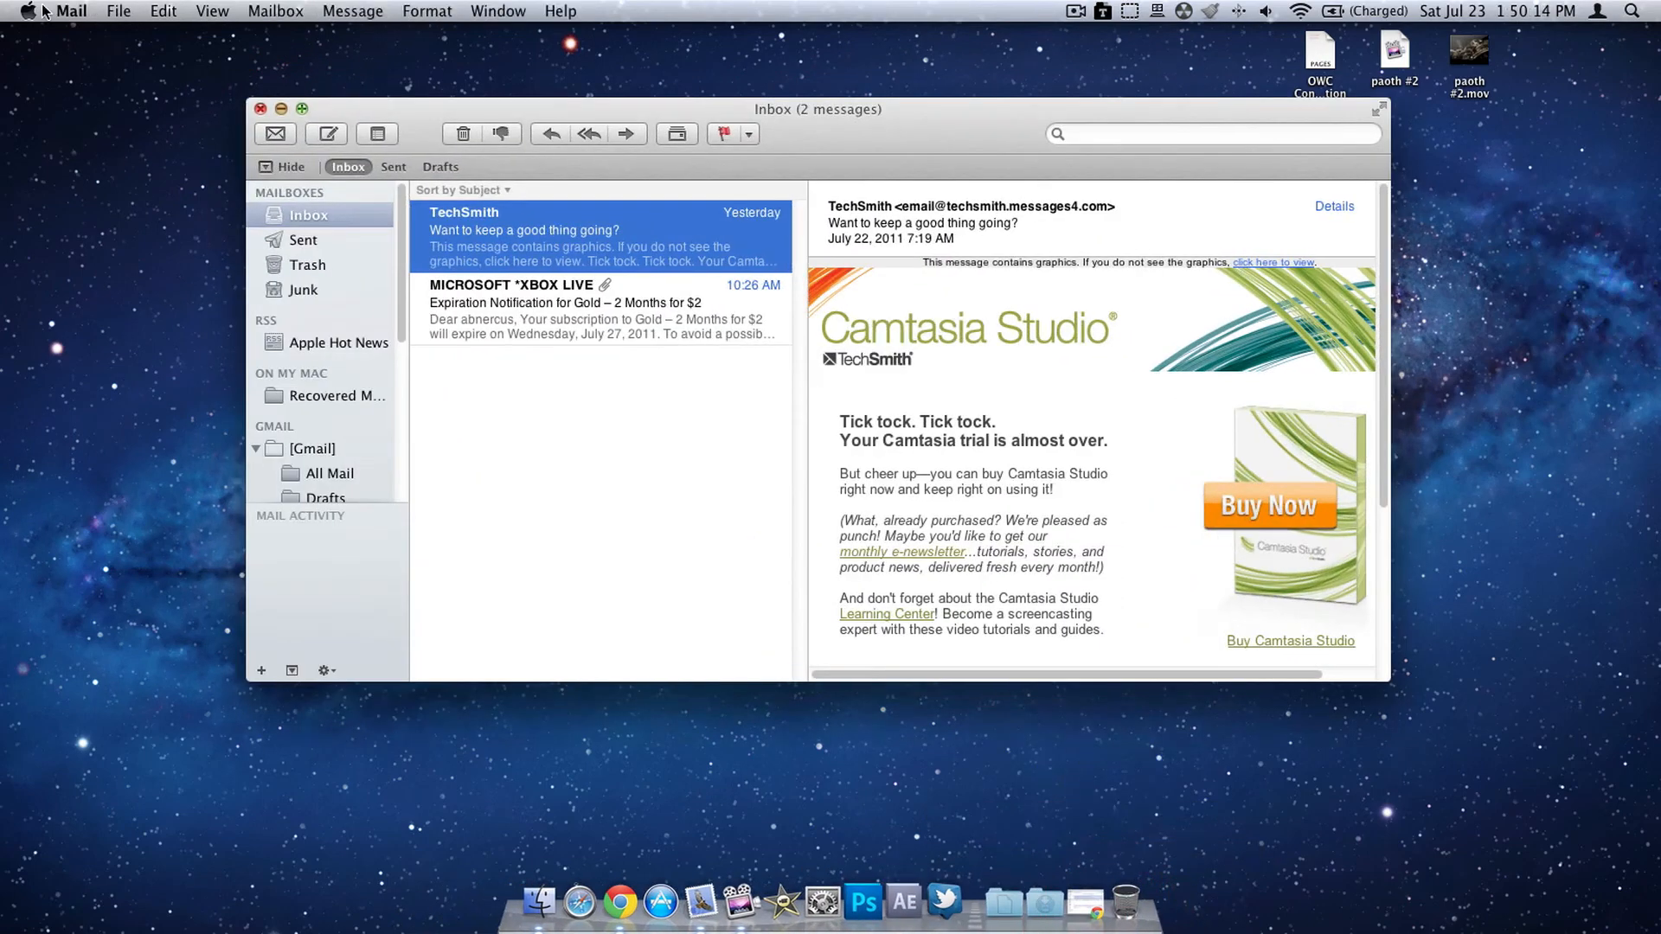
pyautogui.click(71, 10)
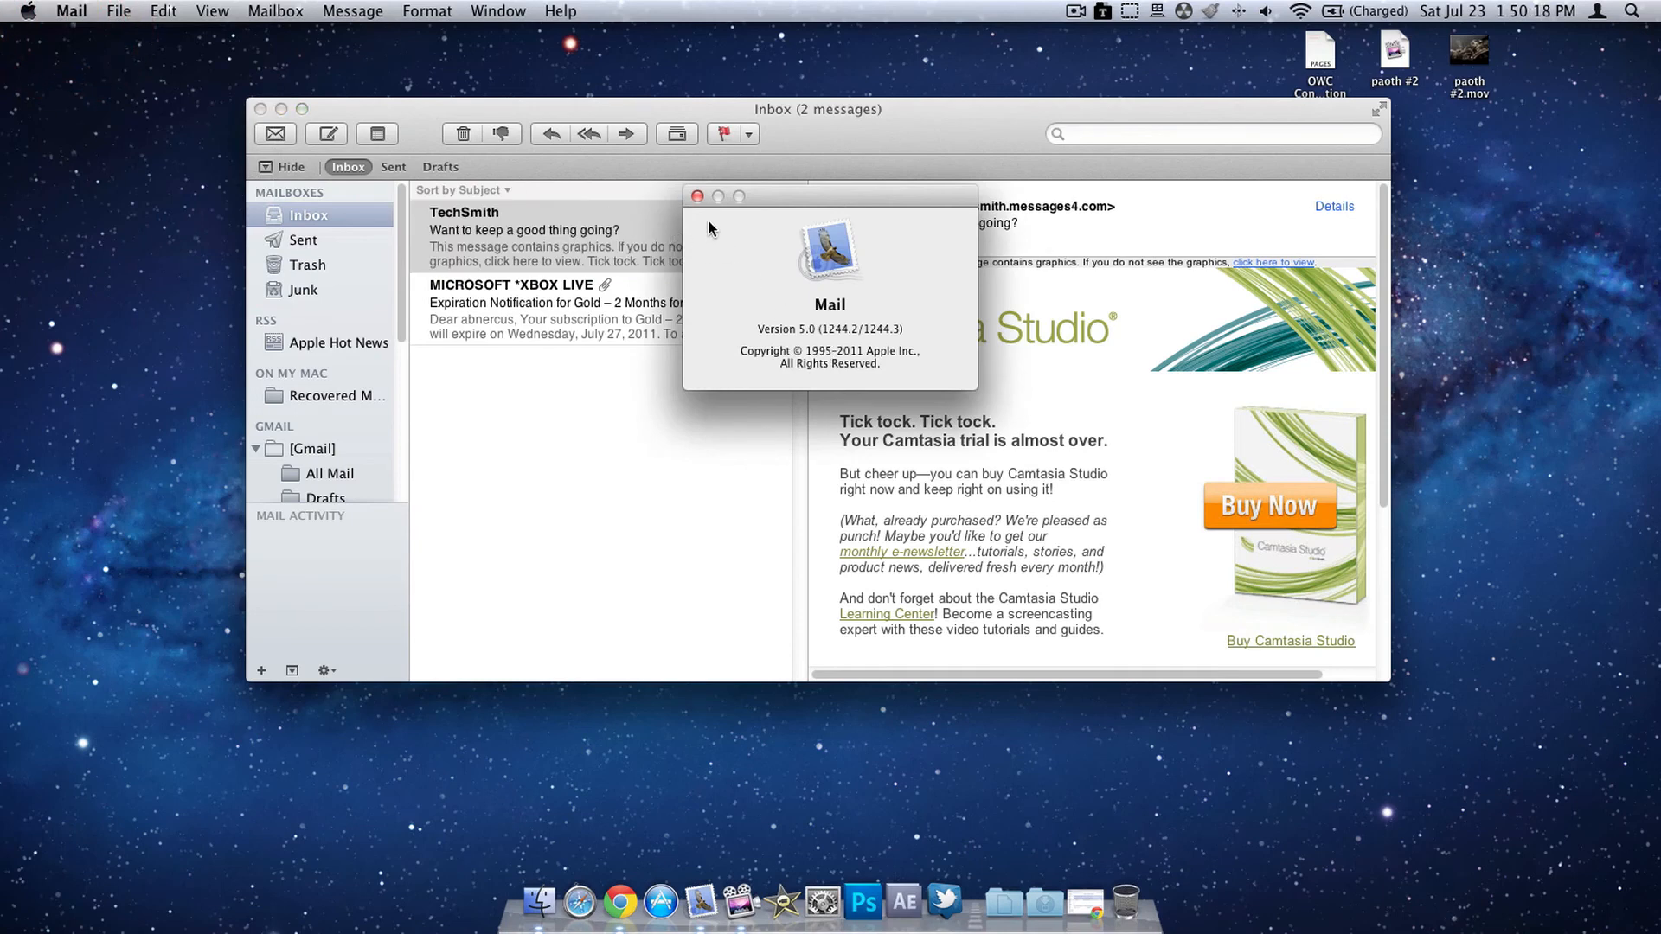
pyautogui.click(698, 196)
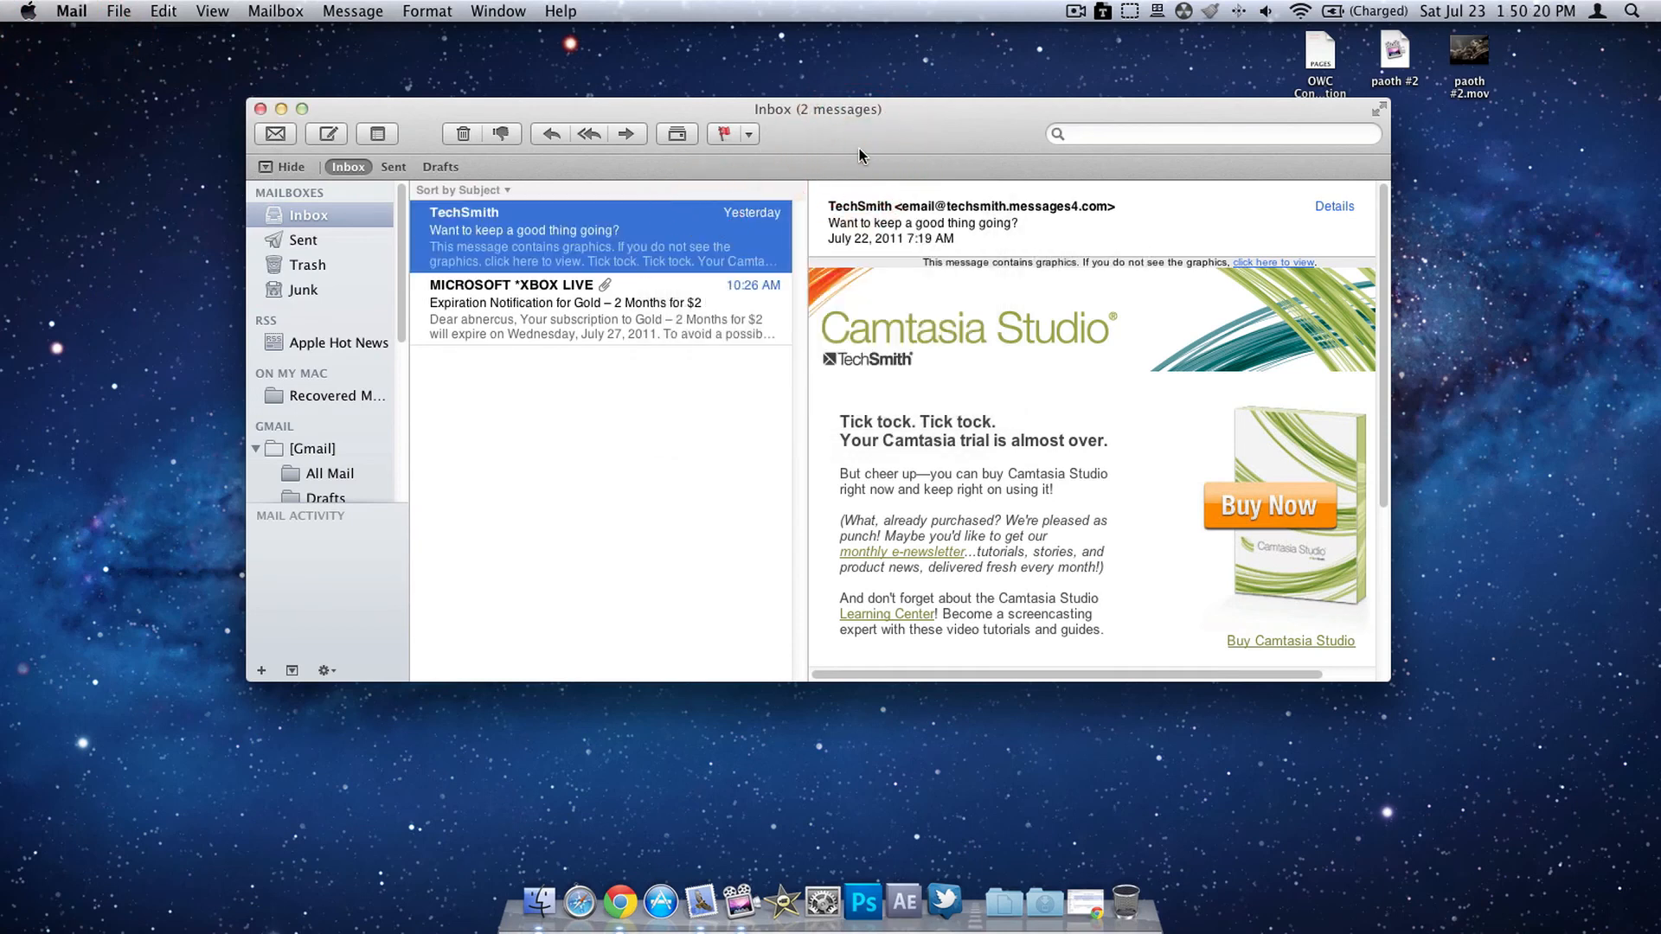